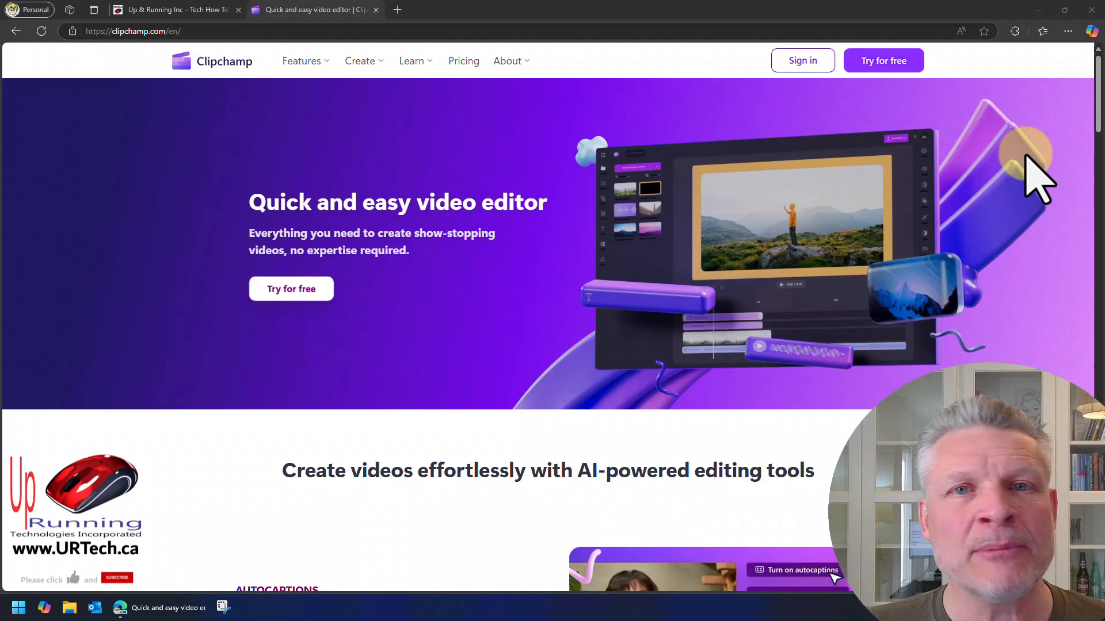
pyautogui.moveTo(543, 147)
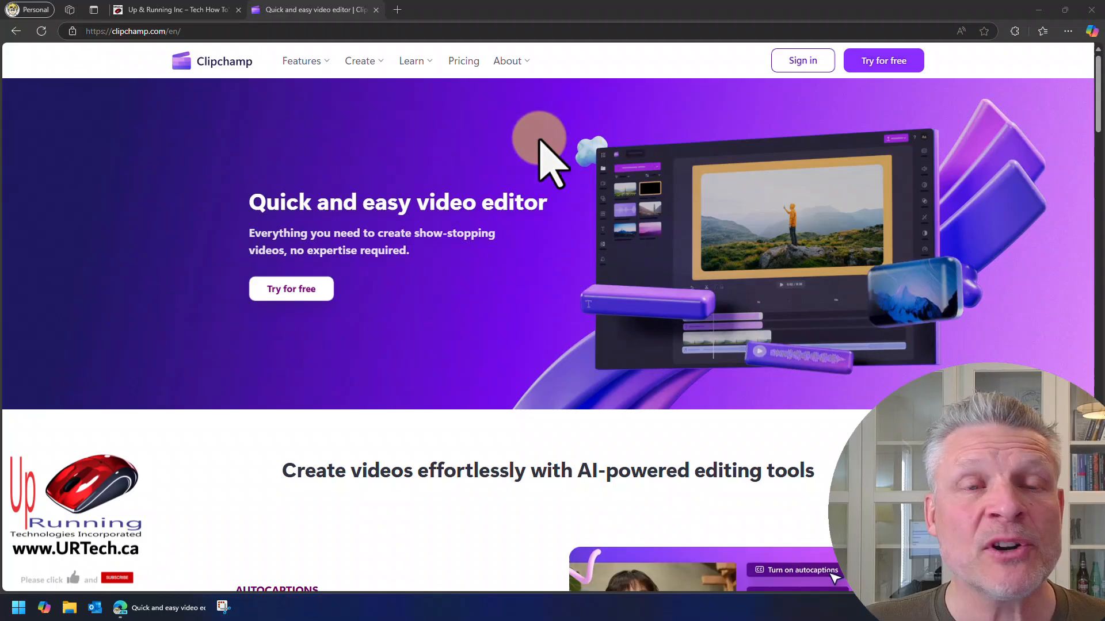
pyautogui.moveTo(380, 159)
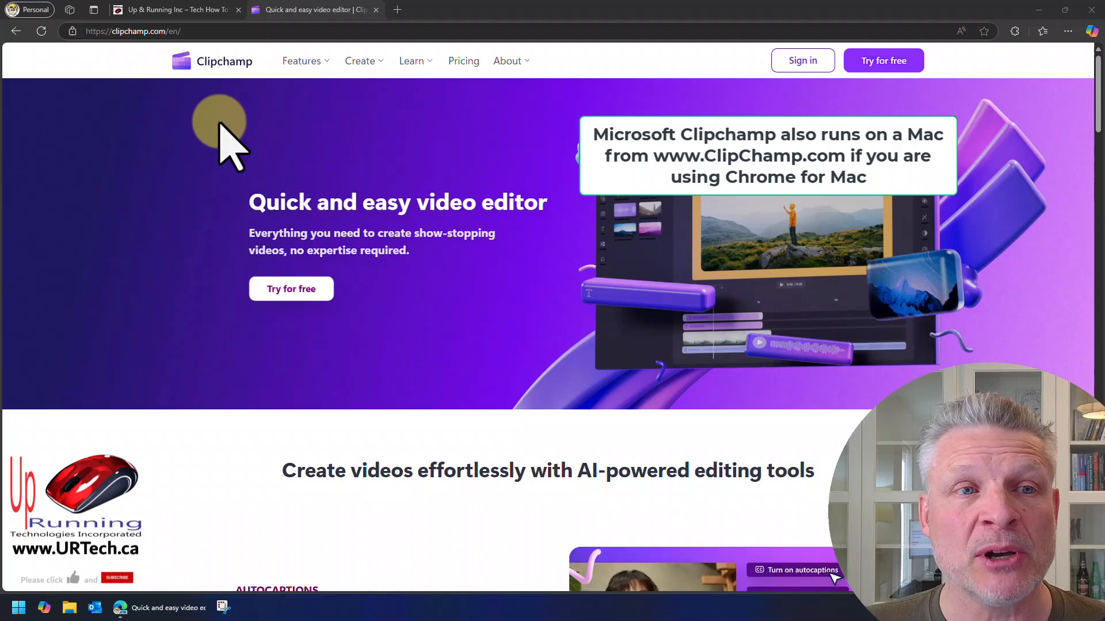
# Step: Find Microsoft Clipchamp in the Microsoft Store, install it, and launch the app
pyautogui.click(301, 61)
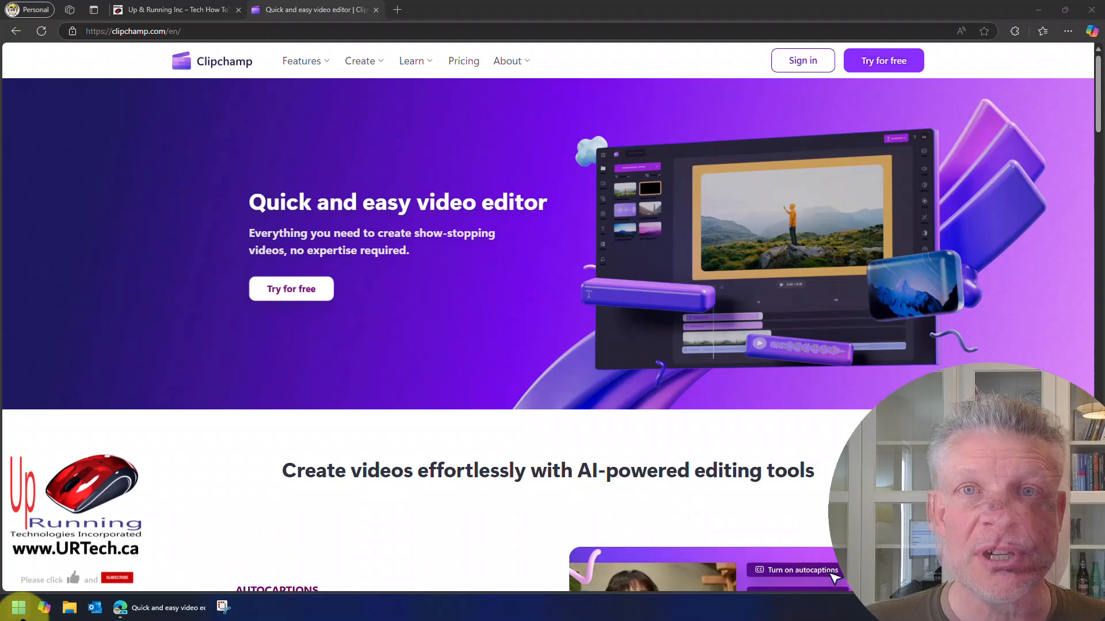
pyautogui.click(222, 607)
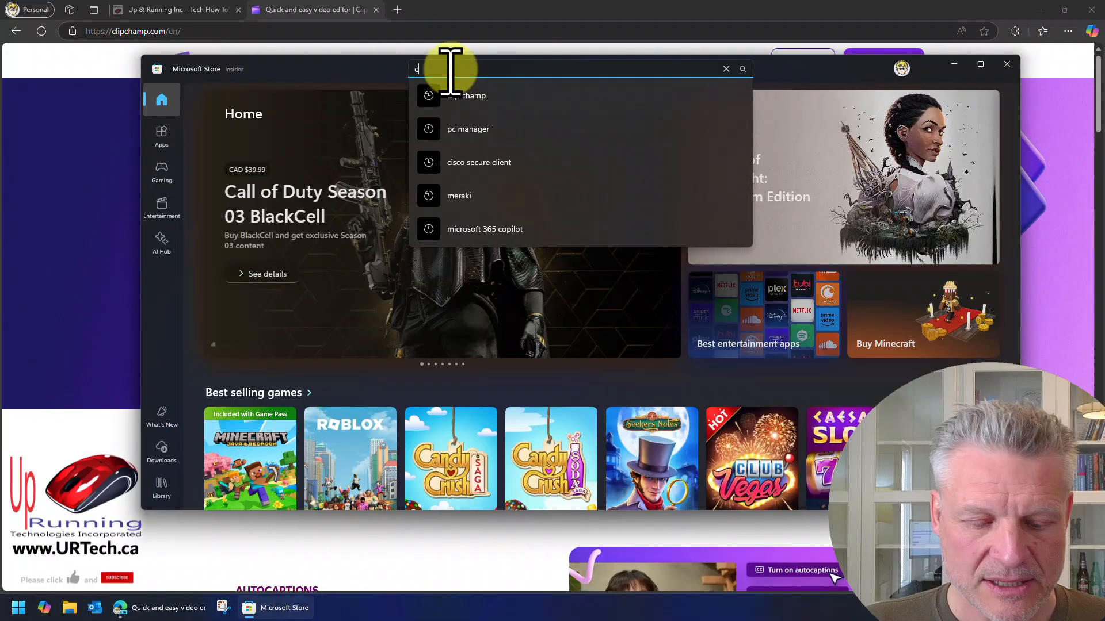
pyautogui.click(465, 95)
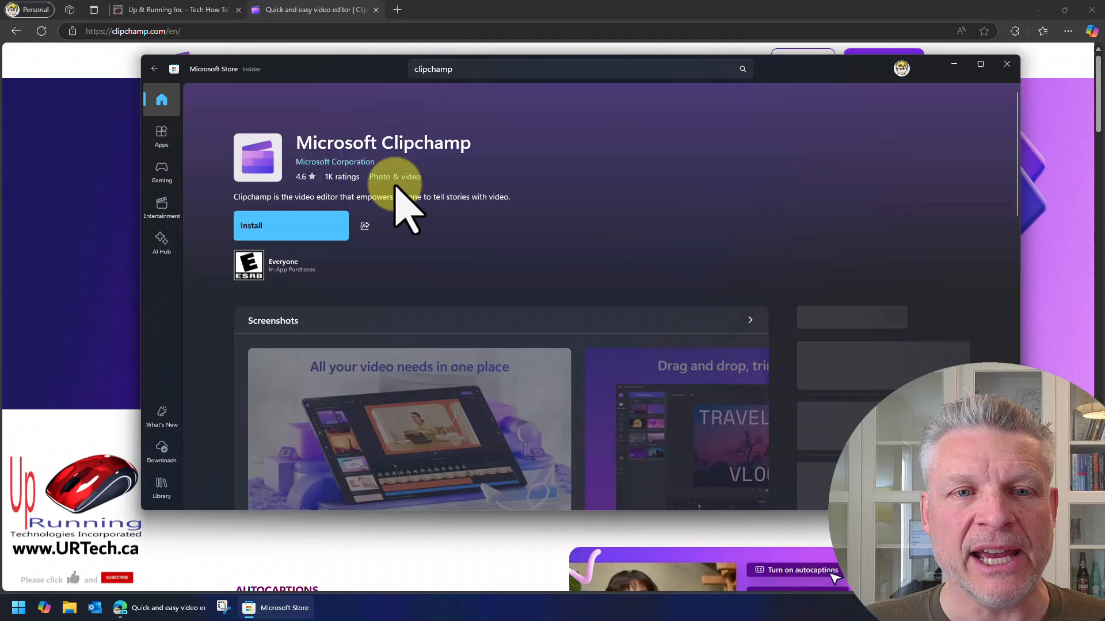
pyautogui.click(290, 225)
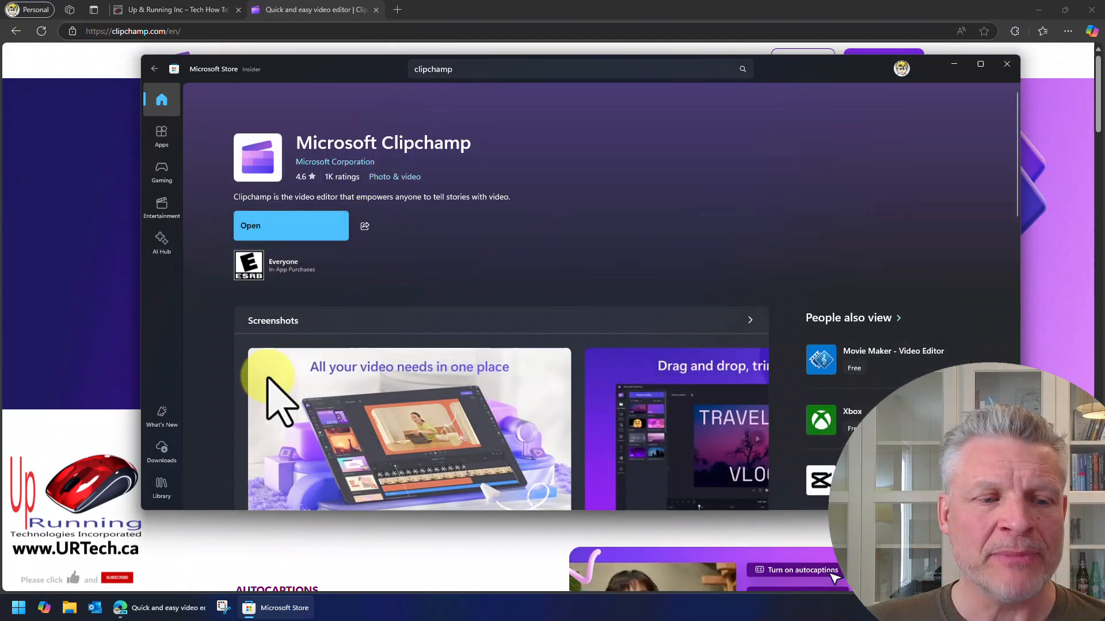
pyautogui.click(290, 225)
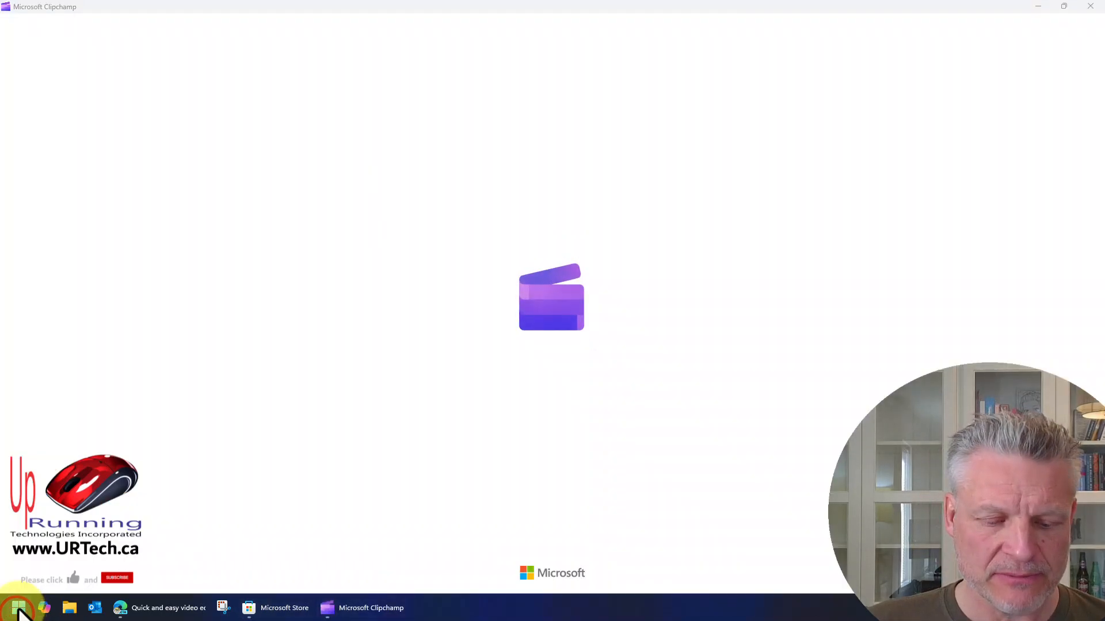
# Step: Wait for Clipchamp to load and sign in to reach the Home screen
pyautogui.click(18, 608)
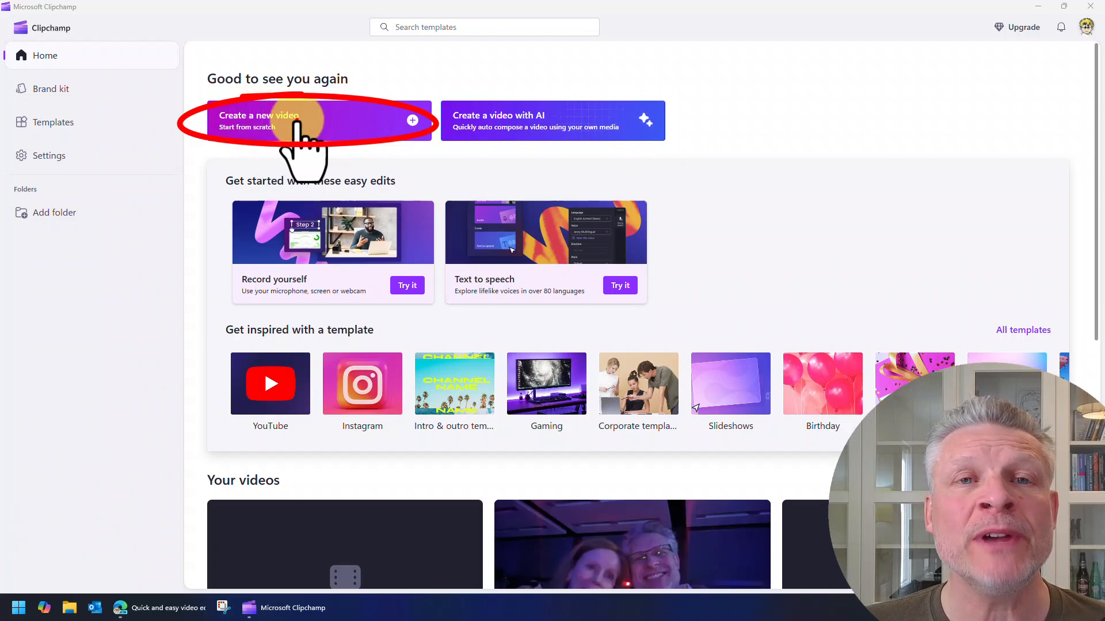
# Step: Create a new video, import media, and add the hillside trail photo trimmed to 0:02
pyautogui.click(303, 120)
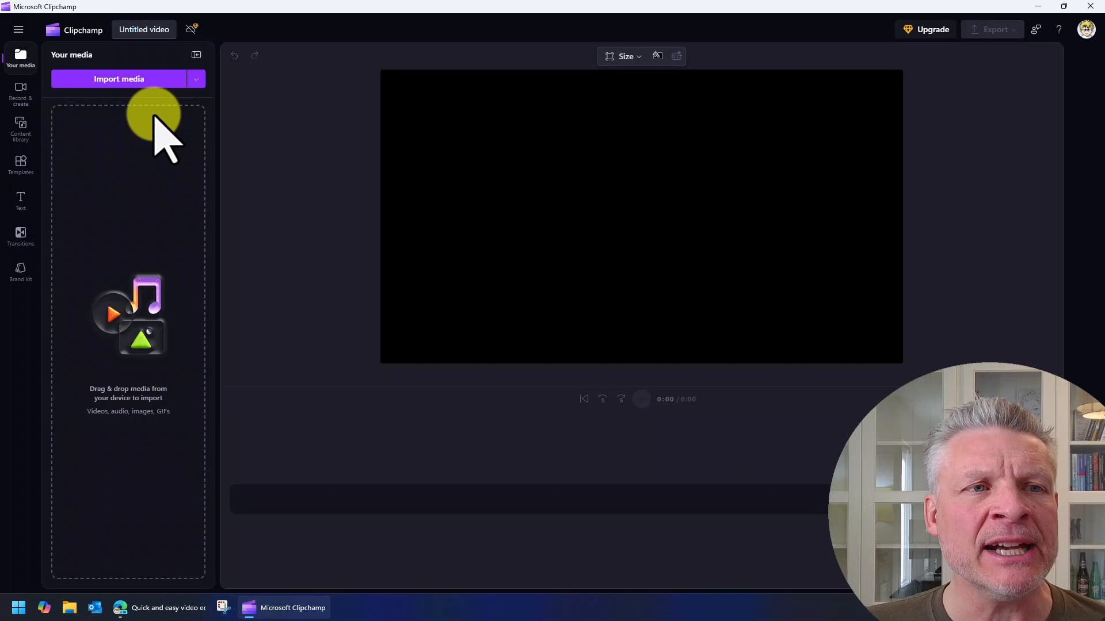
pyautogui.click(119, 79)
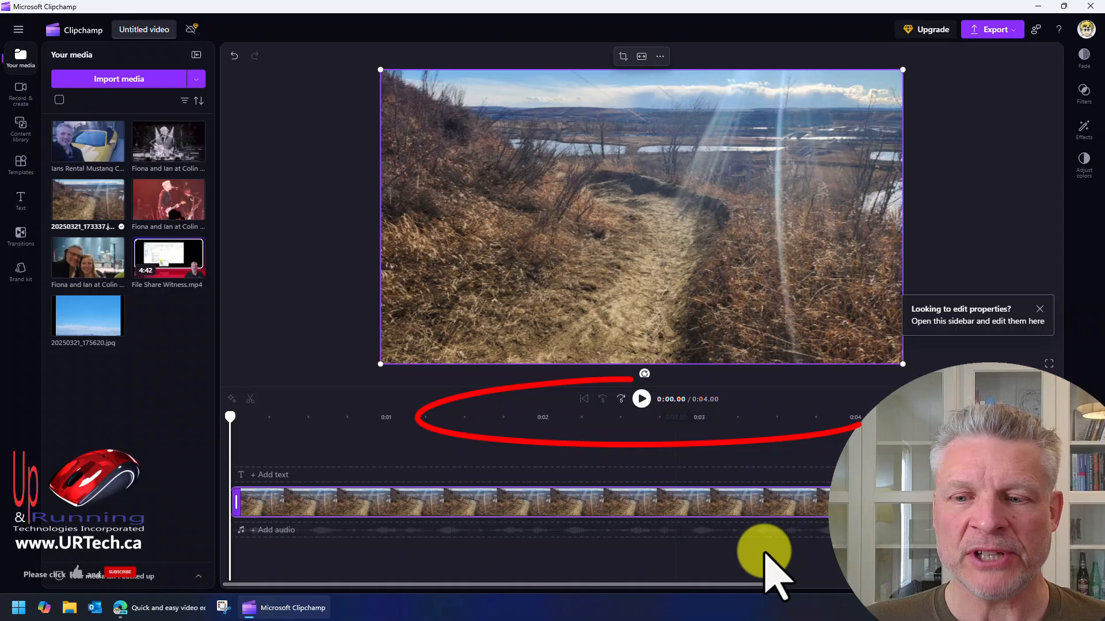
pyautogui.click(661, 417)
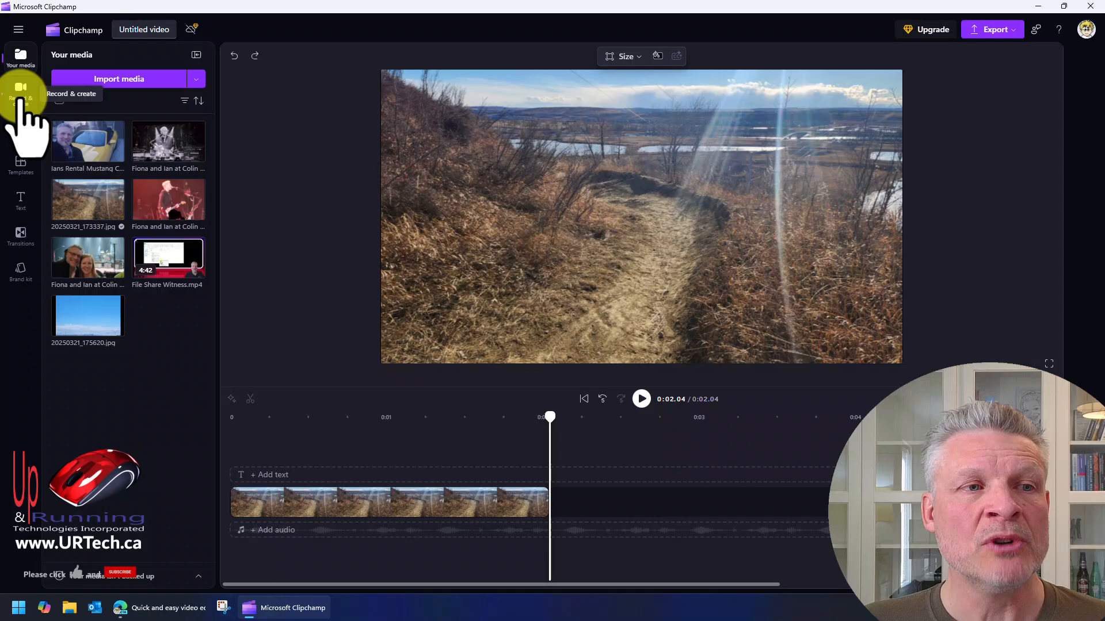
# Step: Start a Screen and camera recording from Record & create
pyautogui.click(21, 92)
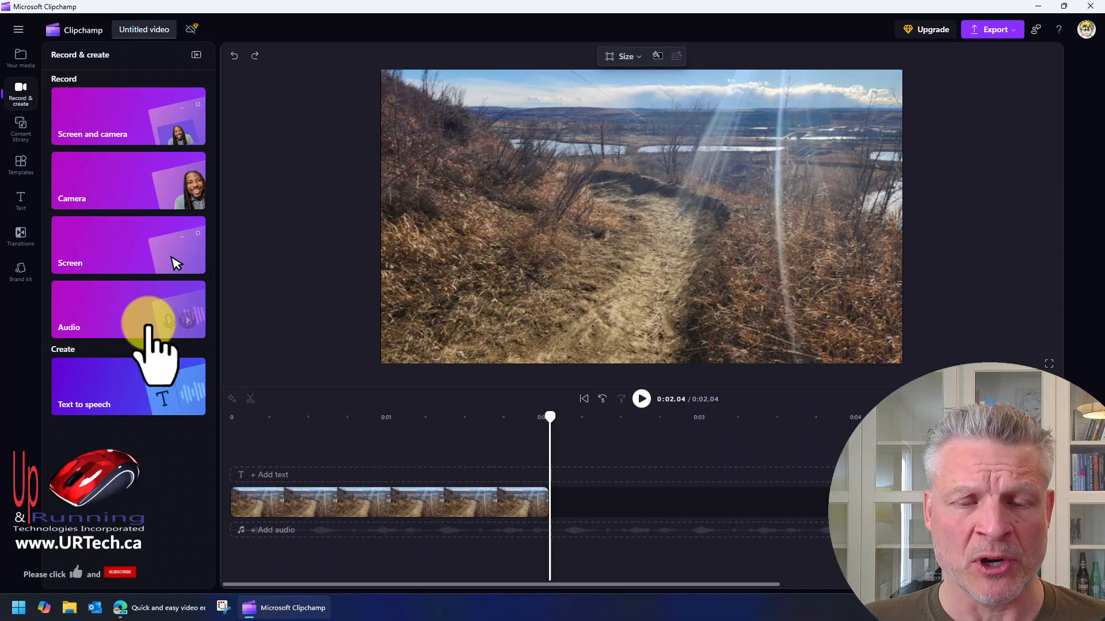
pyautogui.moveTo(140, 201)
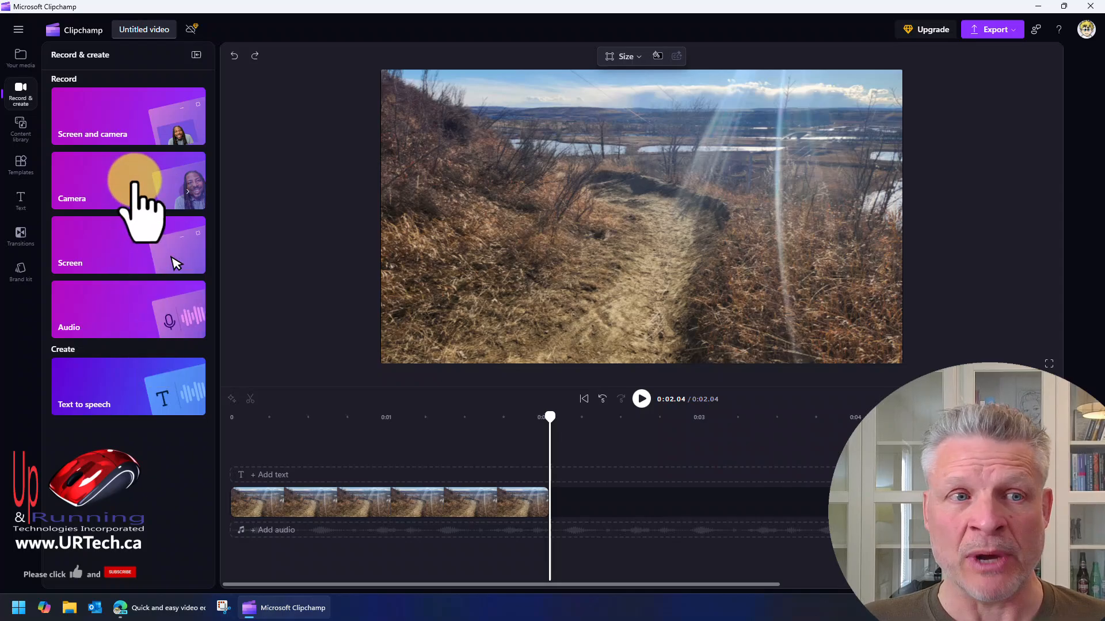
pyautogui.moveTo(134, 123)
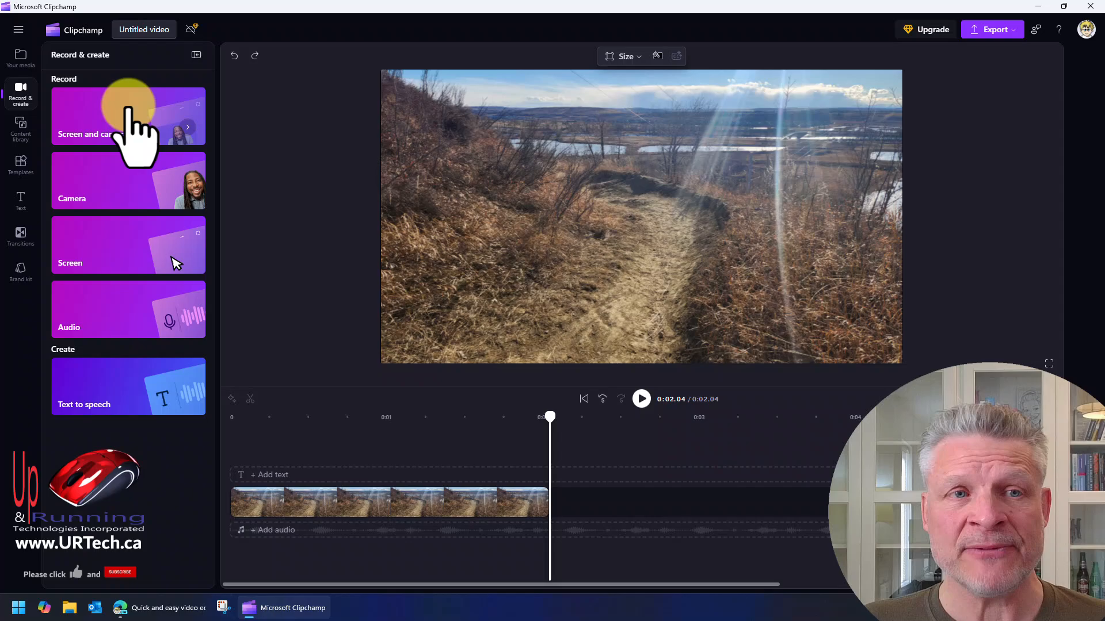
pyautogui.click(126, 116)
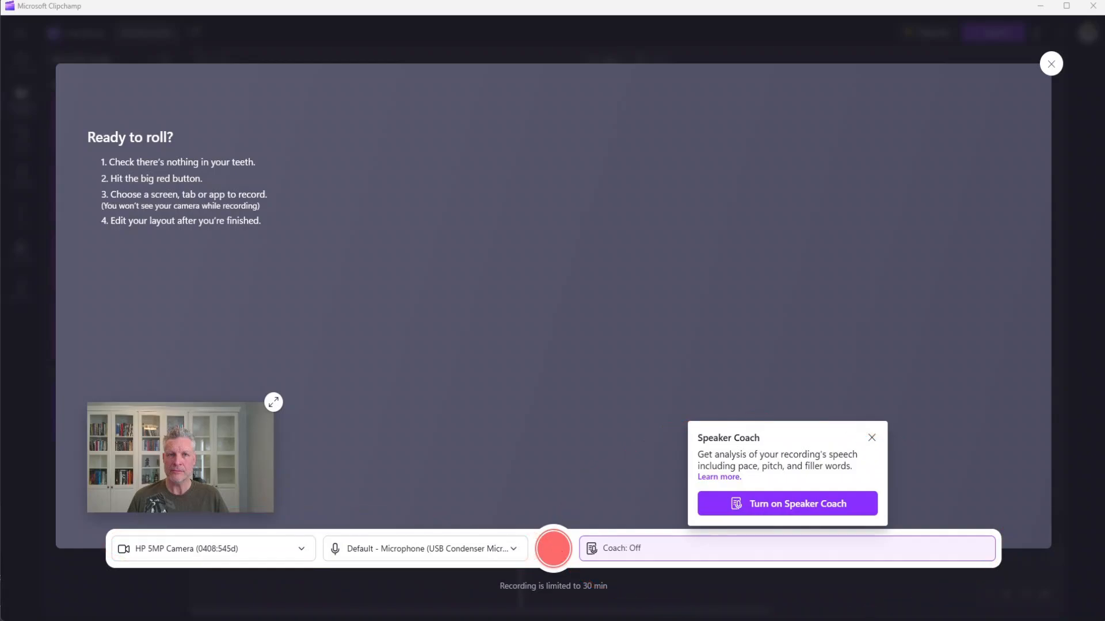
pyautogui.click(553, 548)
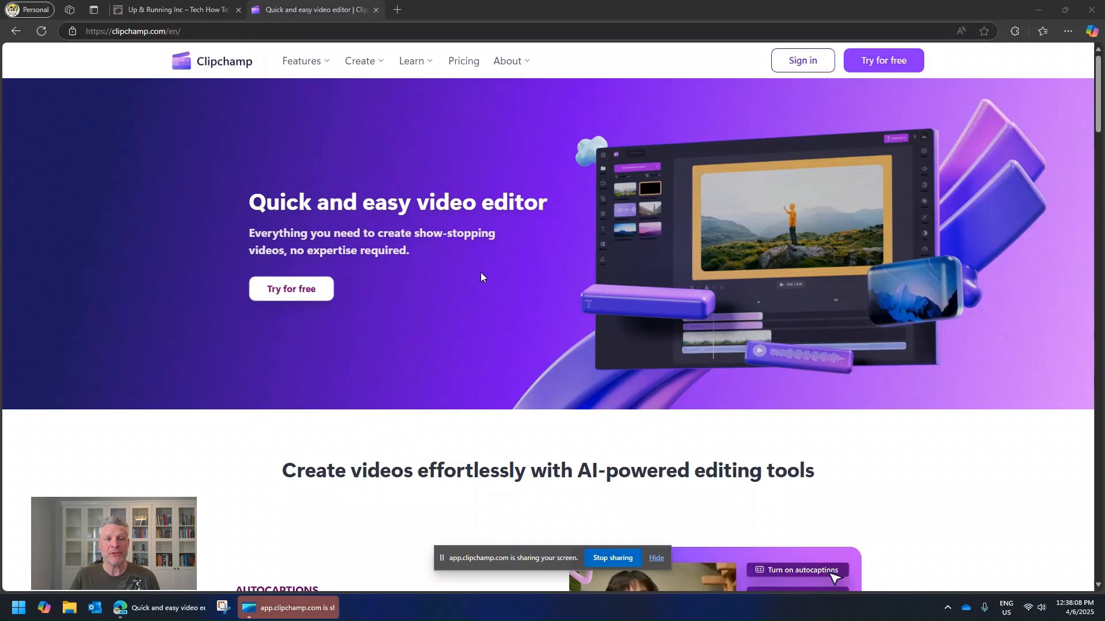
pyautogui.moveTo(471, 244)
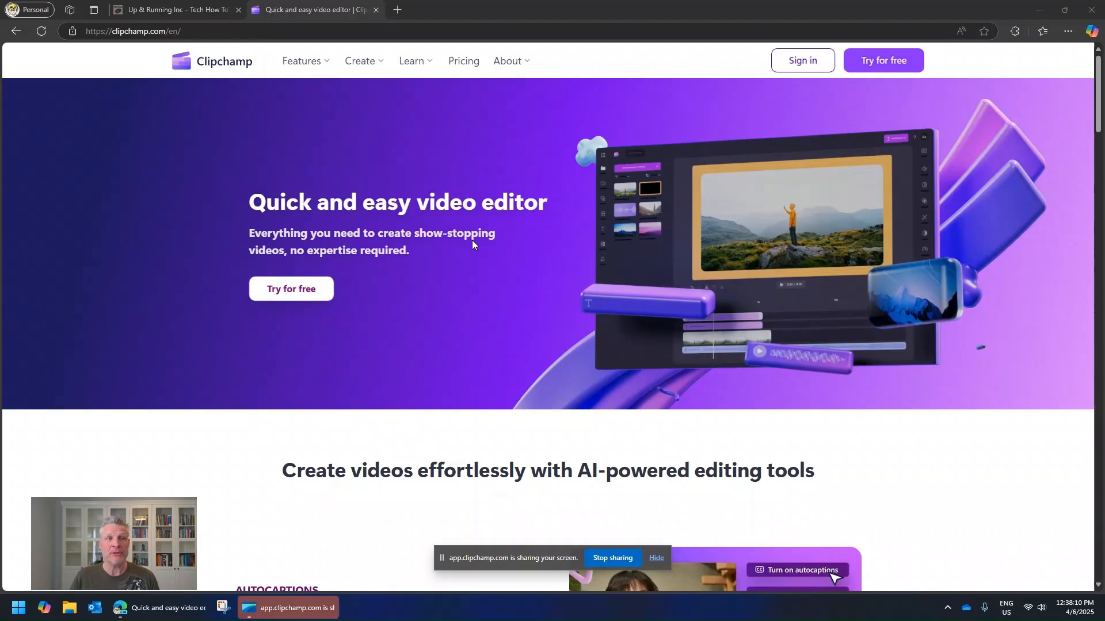
# Step: Browse the URTech and Clipchamp tabs while recording, then save the recording to the timeline
pyautogui.click(174, 9)
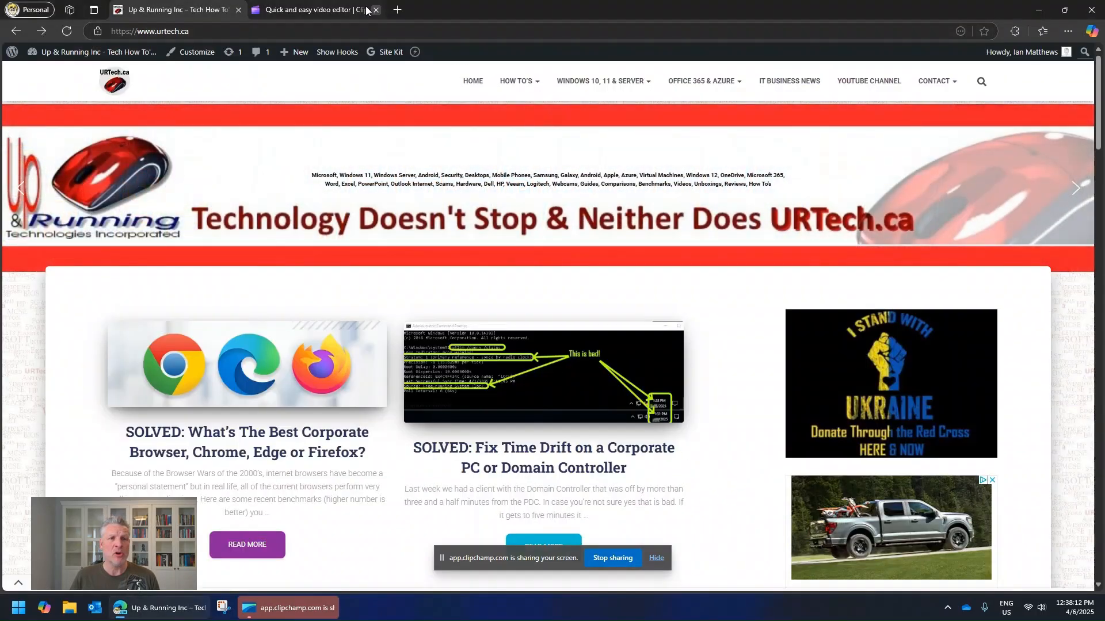
pyautogui.click(303, 9)
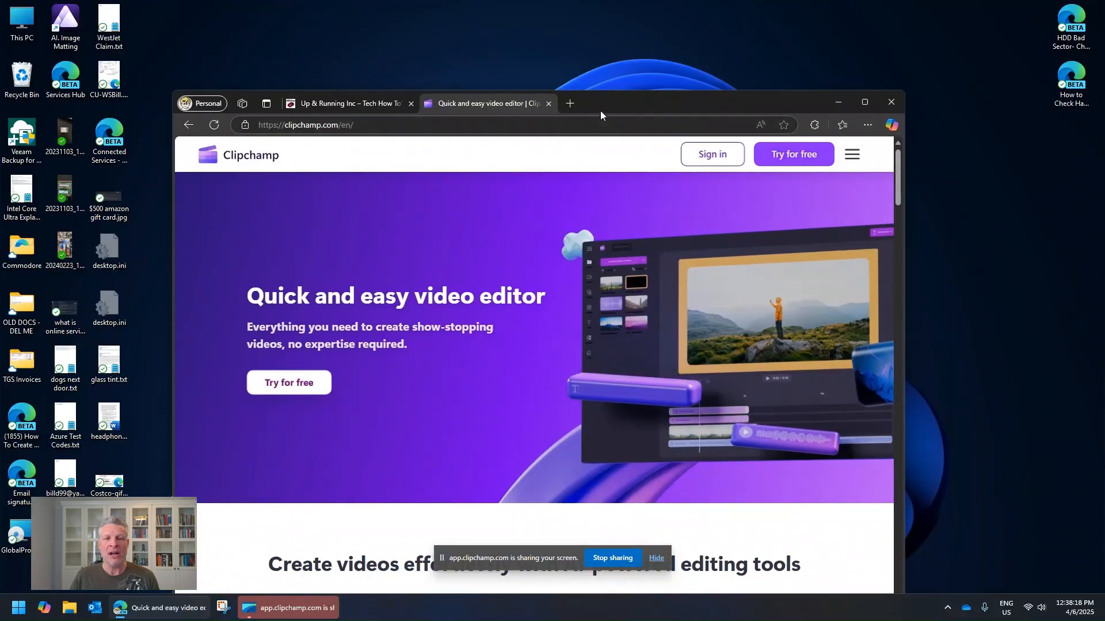
pyautogui.click(863, 102)
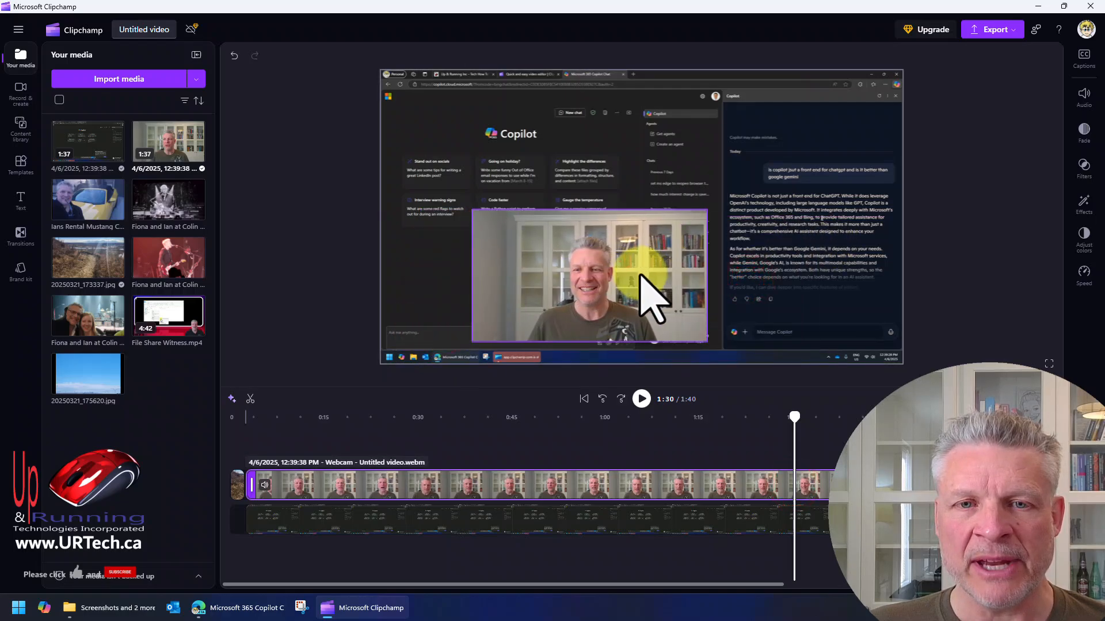
# Step: Shrink the webcam overlay into the top-left corner and split the webcam clip in two
pyautogui.click(590, 279)
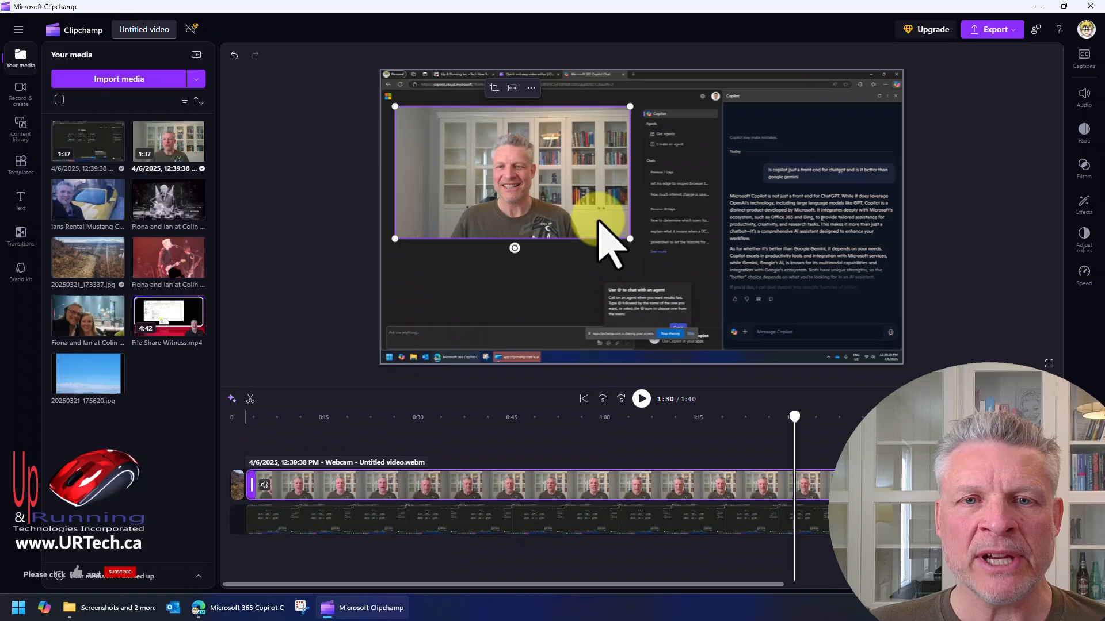
pyautogui.moveTo(577, 190)
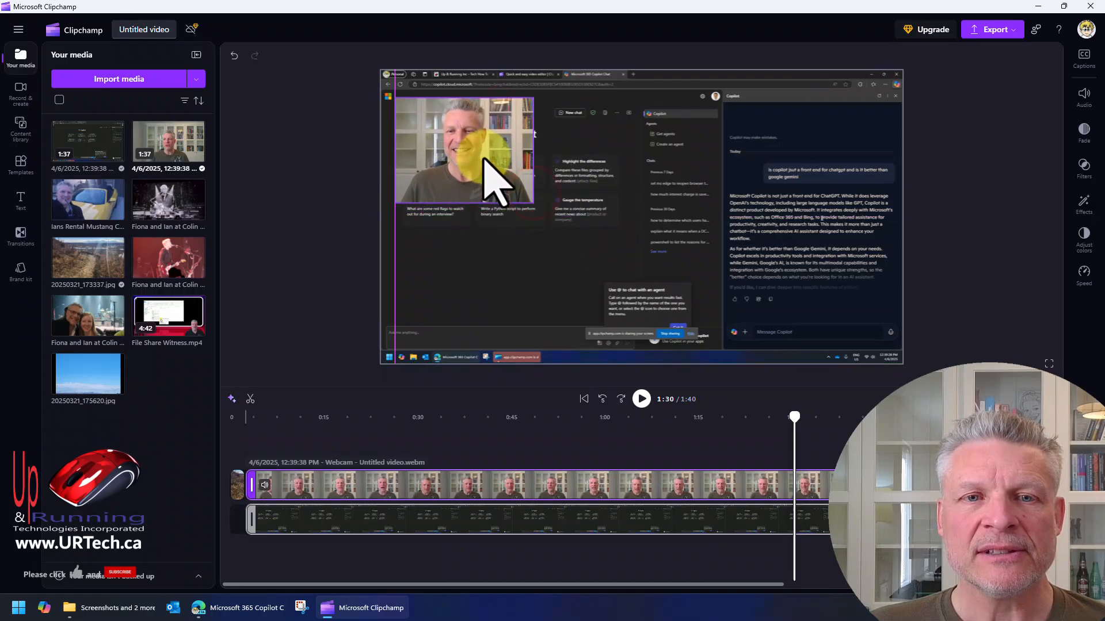
pyautogui.click(641, 399)
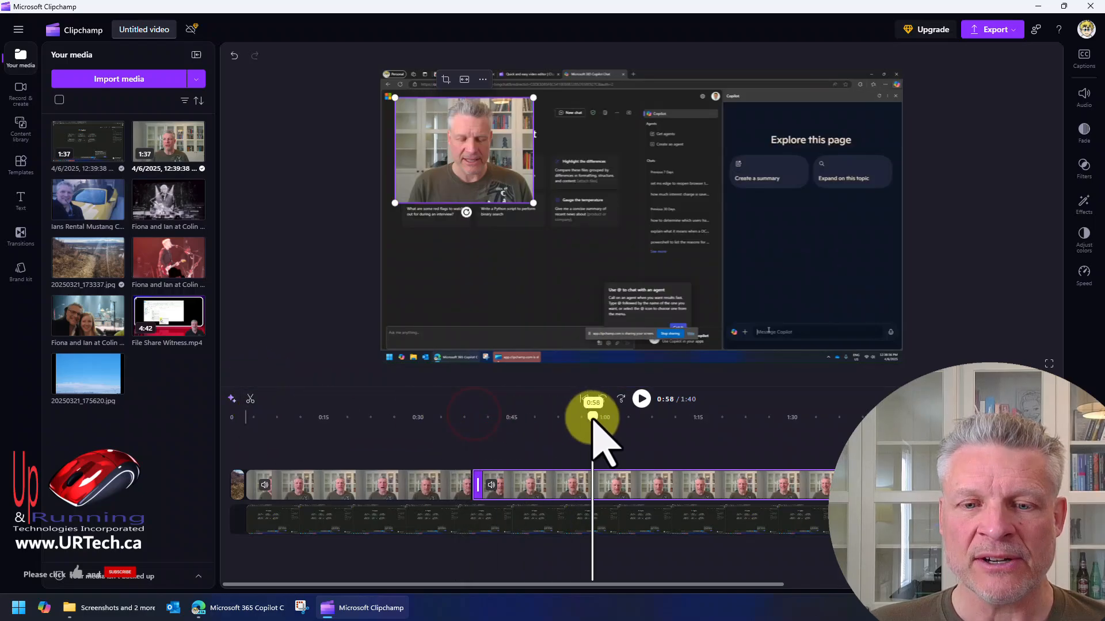
# Step: Cut out the 0:37–1:15 section and close the gap, leaving a 1:16 video
pyautogui.moveTo(592, 417); pyautogui.dragTo(671, 417)
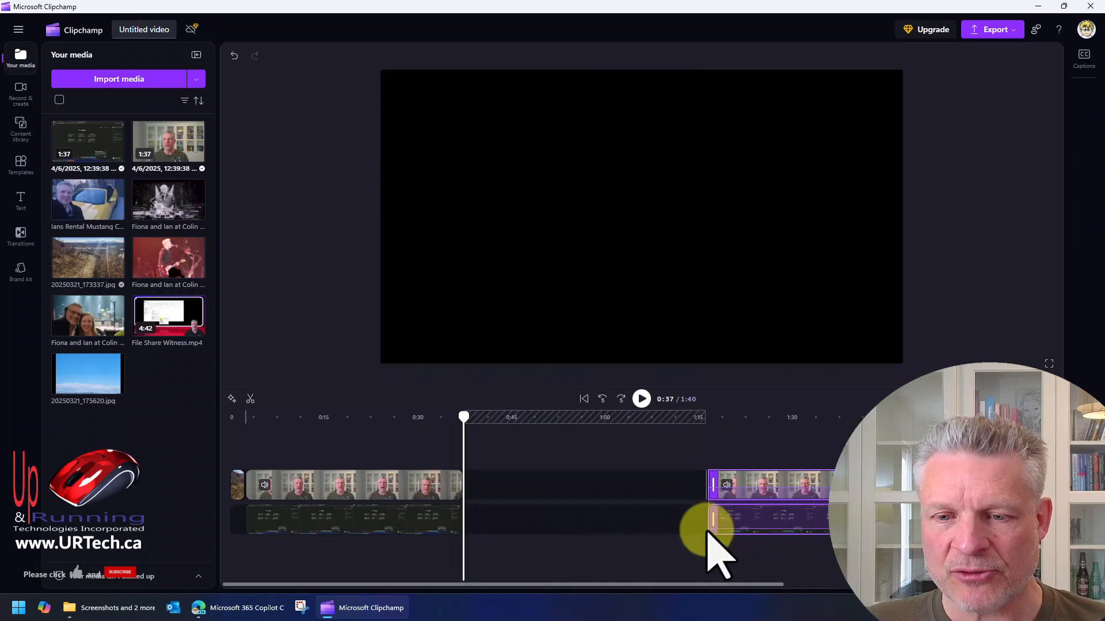
pyautogui.moveTo(719, 525); pyautogui.dragTo(500, 525)
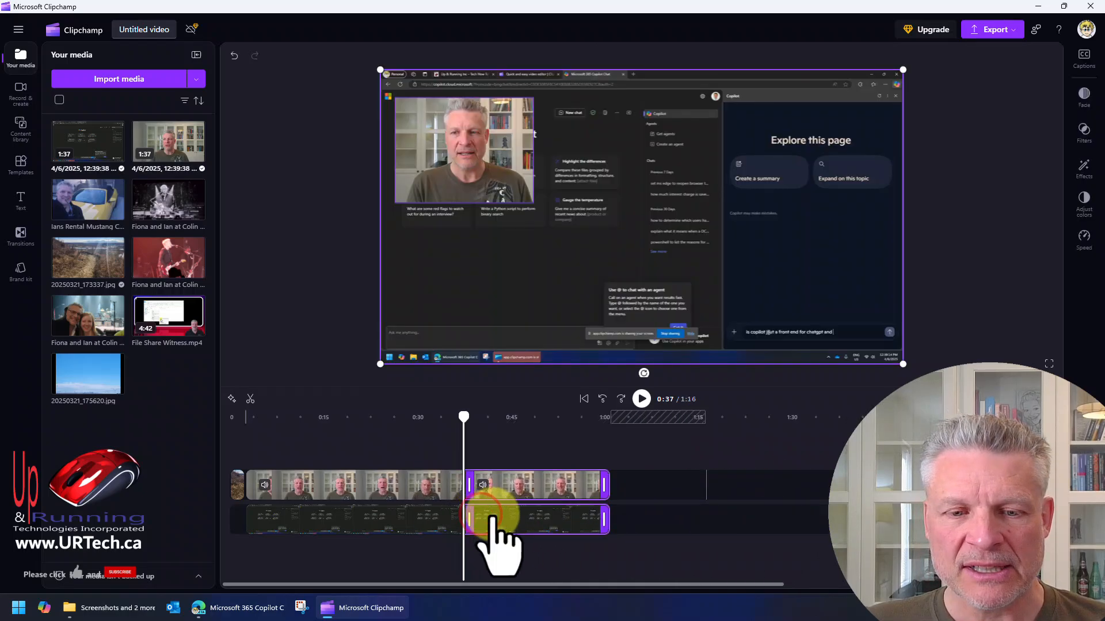
pyautogui.moveTo(500, 514); pyautogui.dragTo(433, 454)
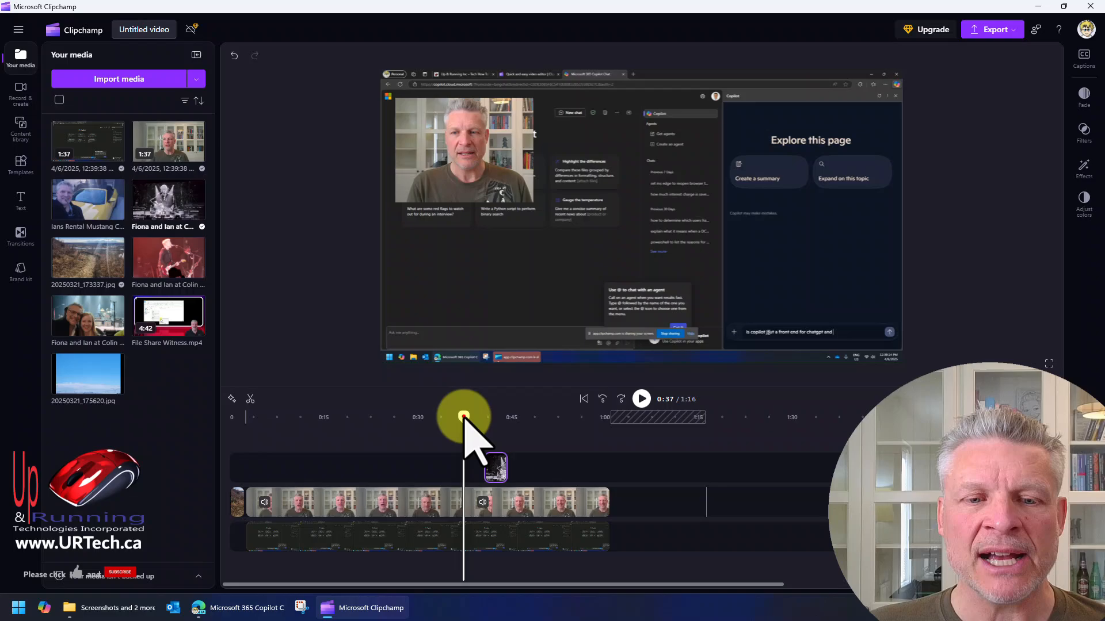
# Step: Overlay the yellow car and black-and-white stage photos around 0:37–0:43, sized and positioned
pyautogui.moveTo(462, 415); pyautogui.dragTo(506, 416)
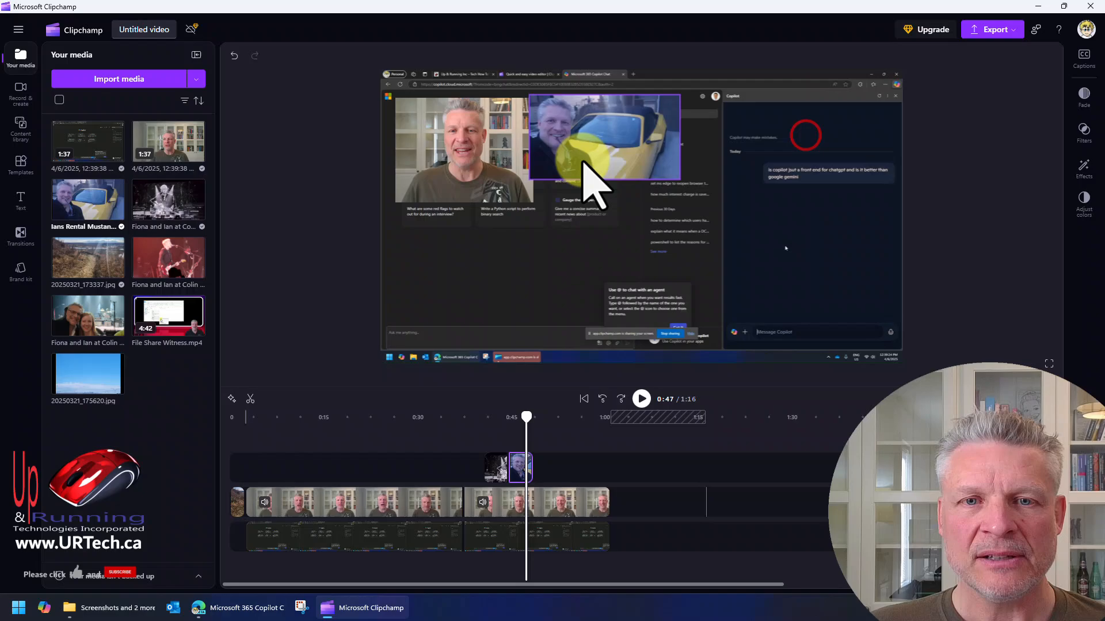
pyautogui.click(603, 138)
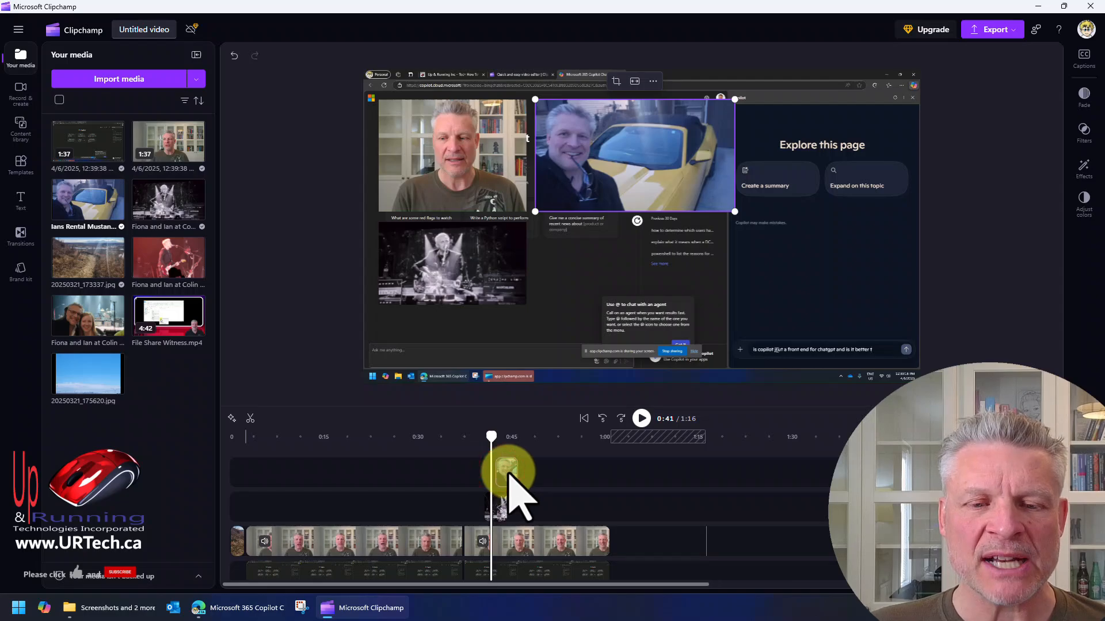
pyautogui.moveTo(491, 437); pyautogui.dragTo(467, 437)
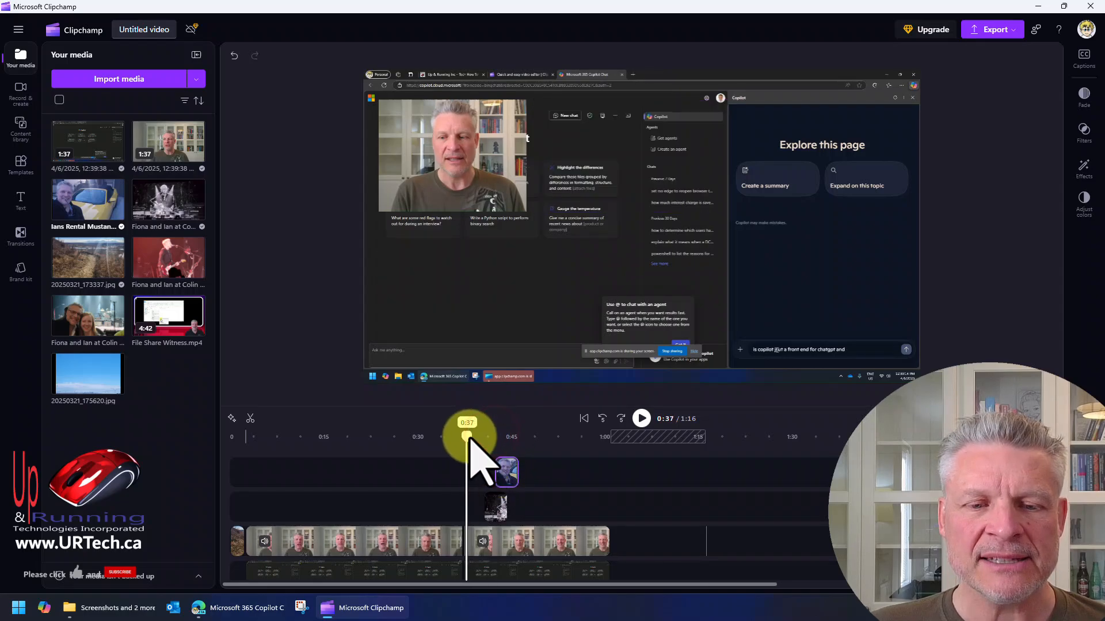
pyautogui.moveTo(468, 436); pyautogui.dragTo(490, 437)
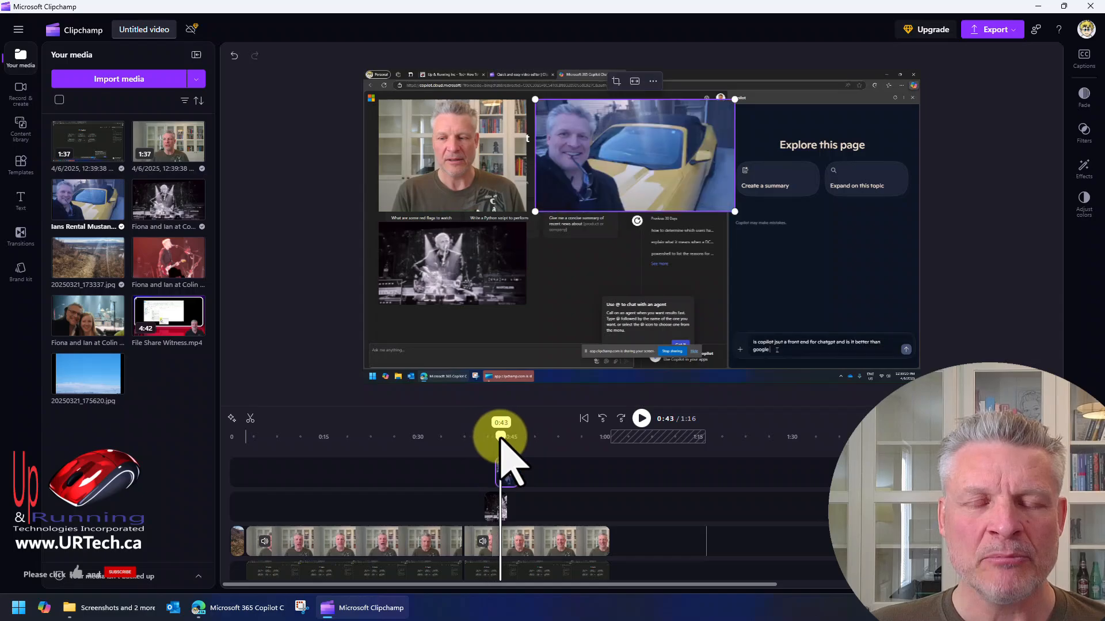
pyautogui.moveTo(502, 437); pyautogui.dragTo(514, 521)
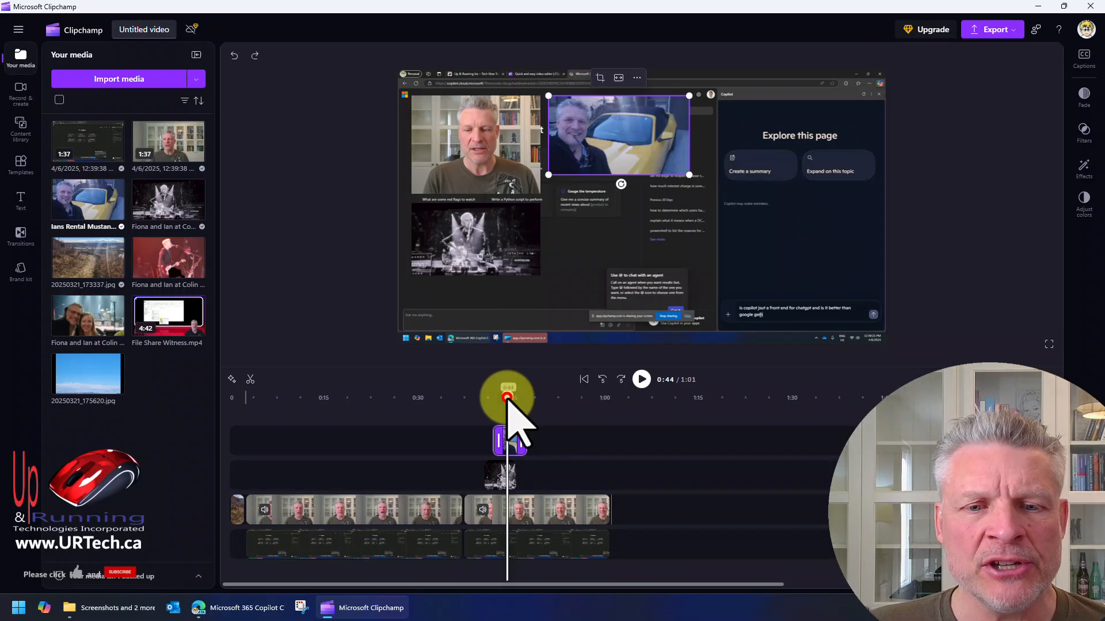
# Step: Move the playhead to about 0:38 and show the Transitions library
pyautogui.moveTo(506, 398); pyautogui.dragTo(448, 398)
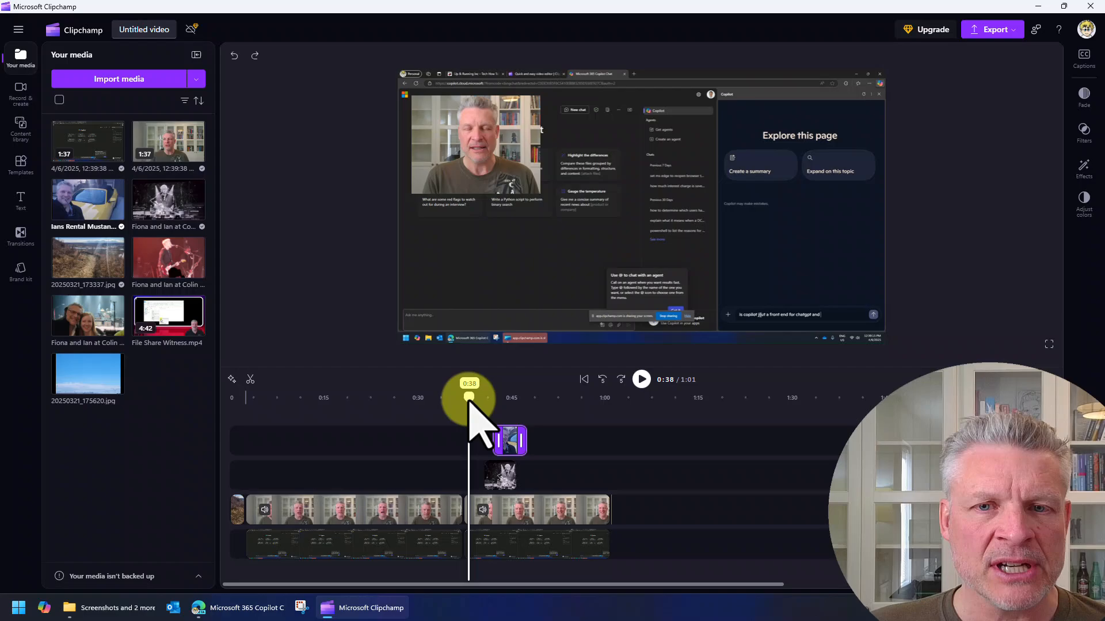
pyautogui.click(21, 235)
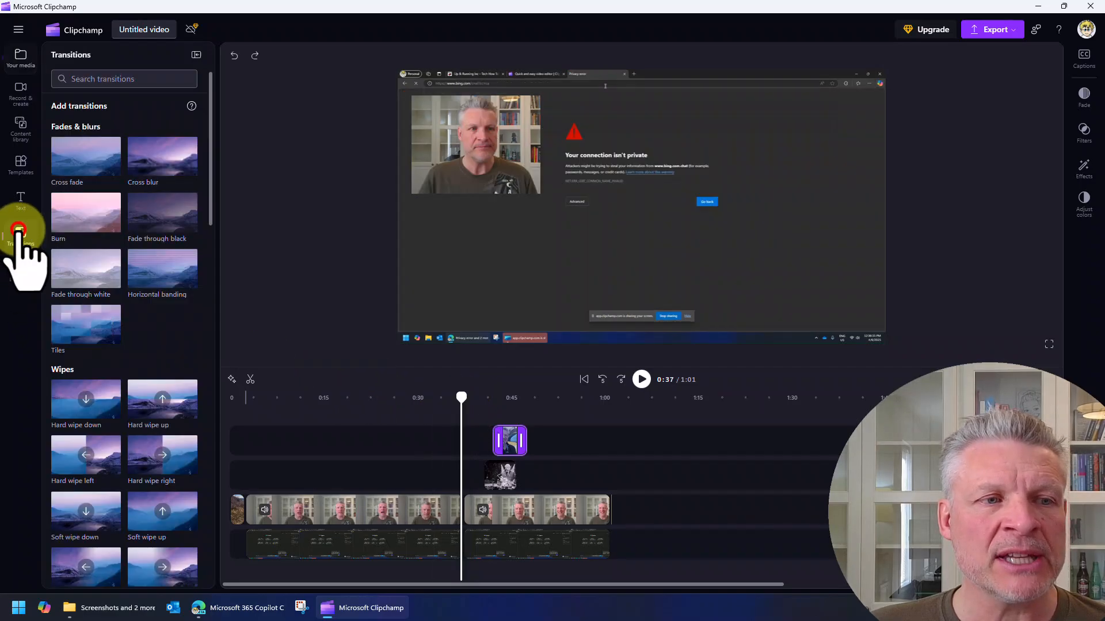
pyautogui.moveTo(85, 398)
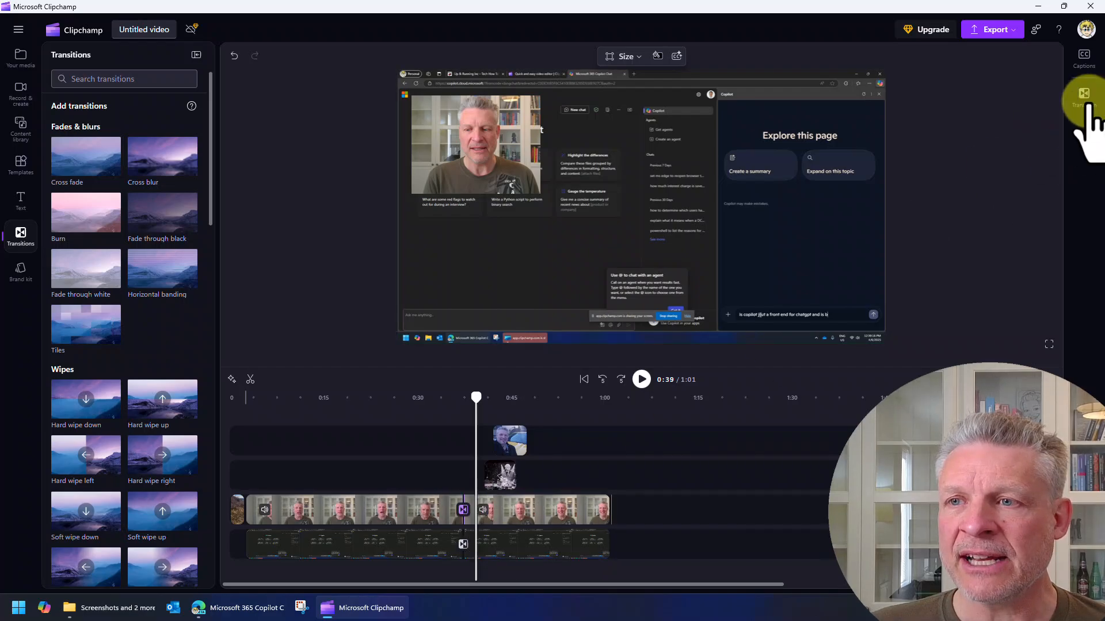
# Step: Lengthen the Hard wipe transition between the clips to 3 seconds
pyautogui.click(462, 509)
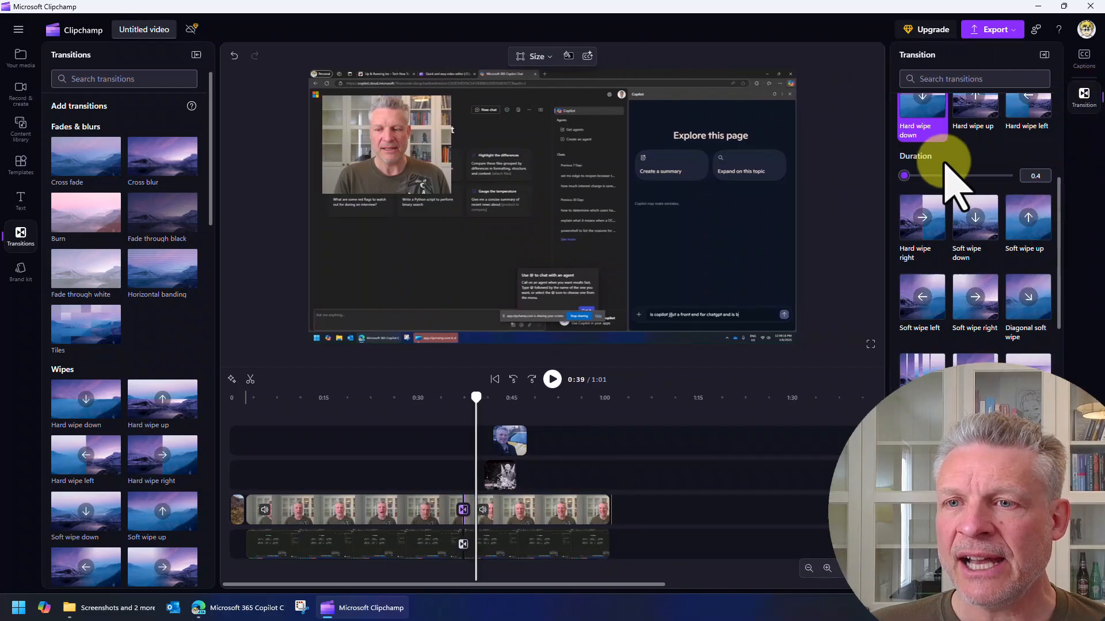
pyautogui.moveTo(904, 175); pyautogui.dragTo(944, 175)
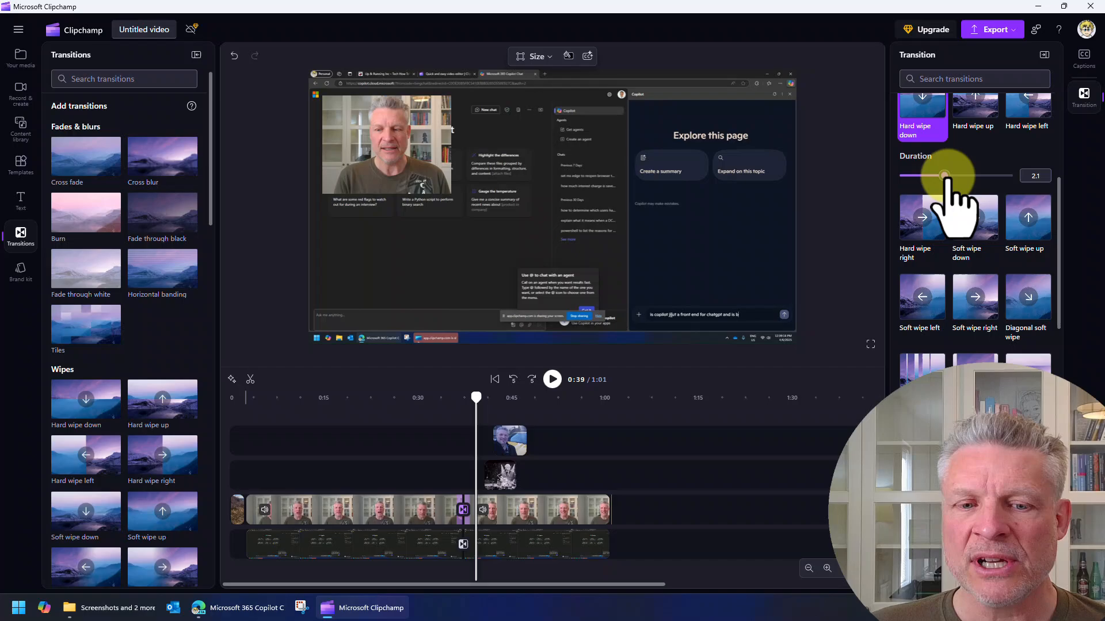
pyautogui.moveTo(940, 175); pyautogui.dragTo(966, 175)
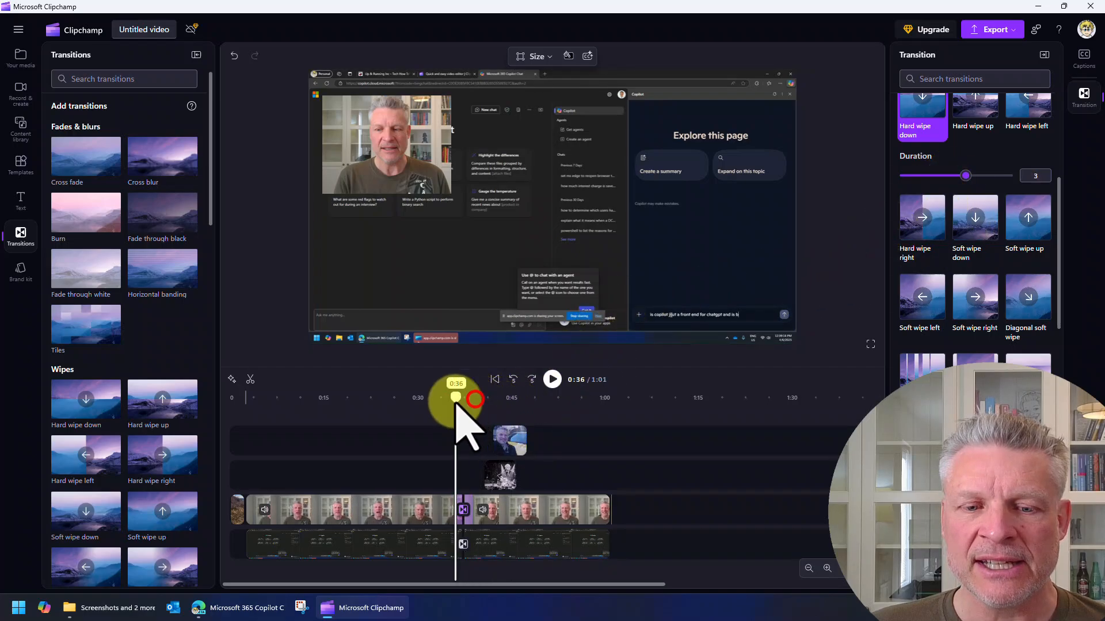
# Step: Set the lower-track transition to about 3.7 seconds and play the preview
pyautogui.click(973, 113)
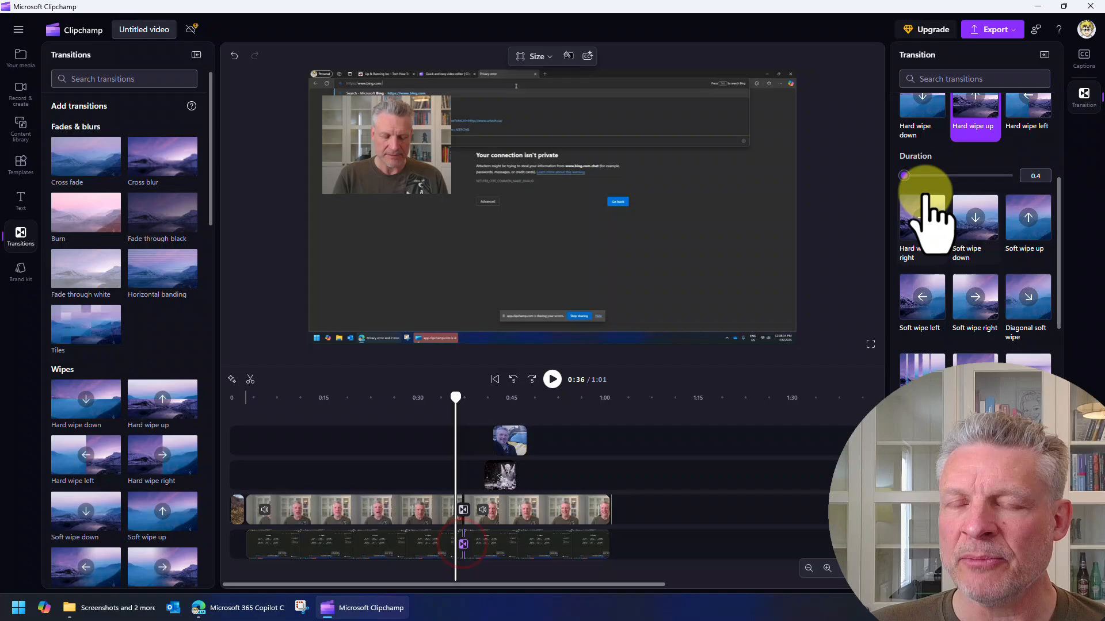
pyautogui.moveTo(904, 175); pyautogui.dragTo(982, 176)
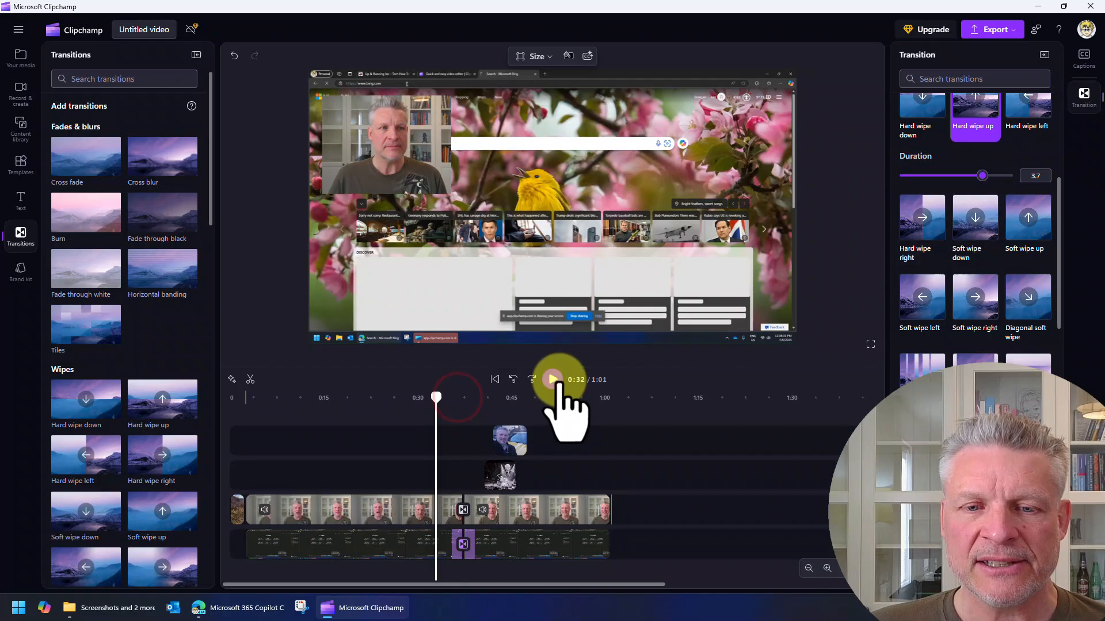
pyautogui.click(552, 380)
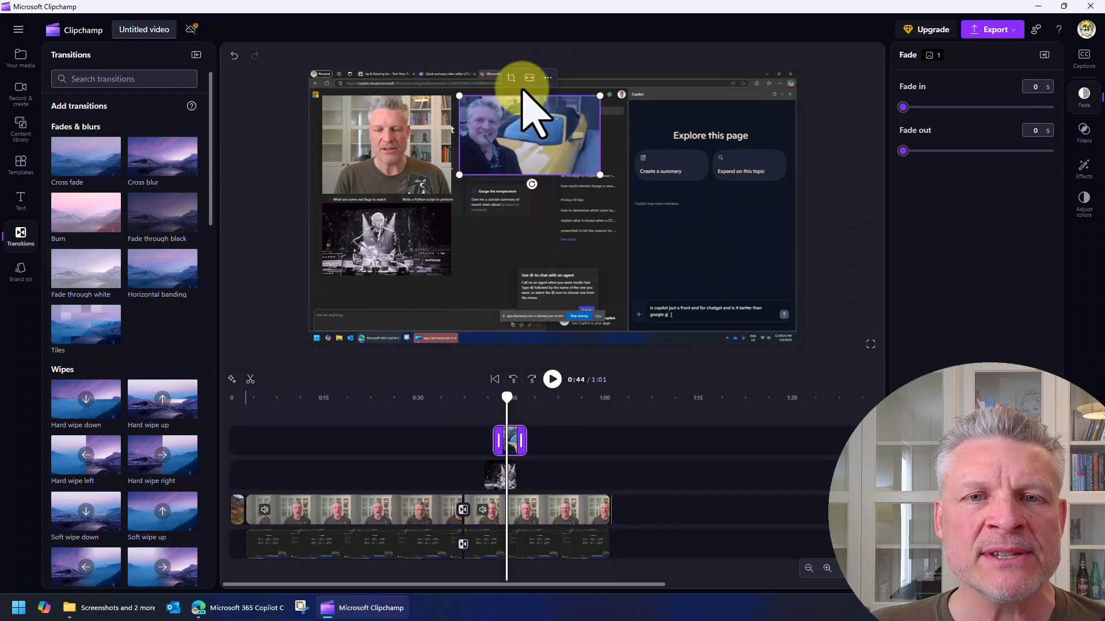
pyautogui.moveTo(510, 78)
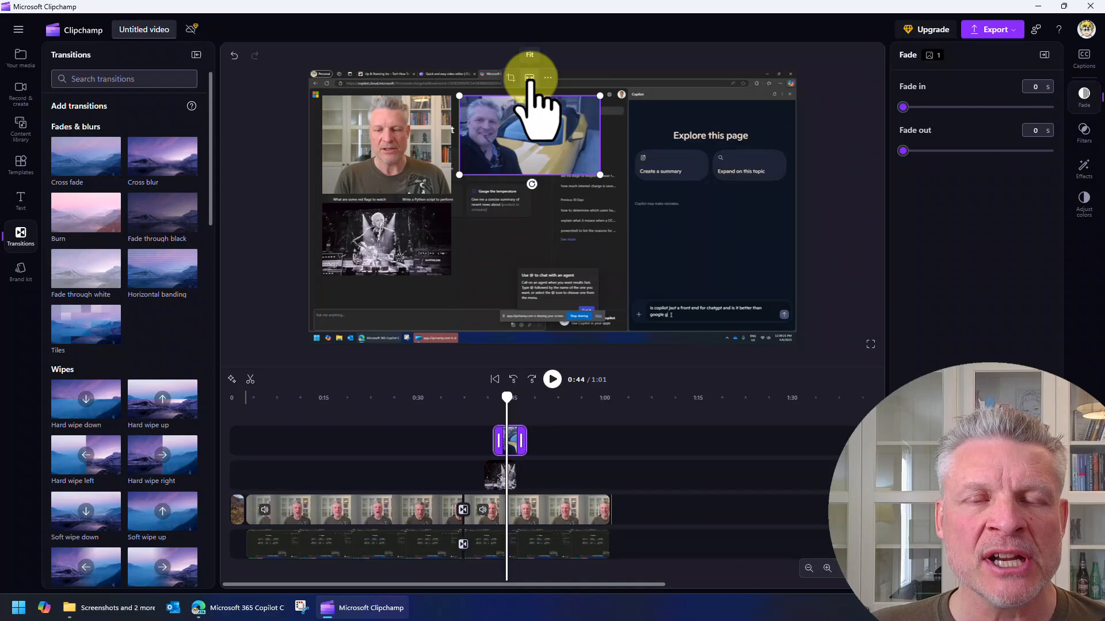
# Step: Tilt the yellow car photo overlay to an angle and show the text styles library
pyautogui.click(549, 78)
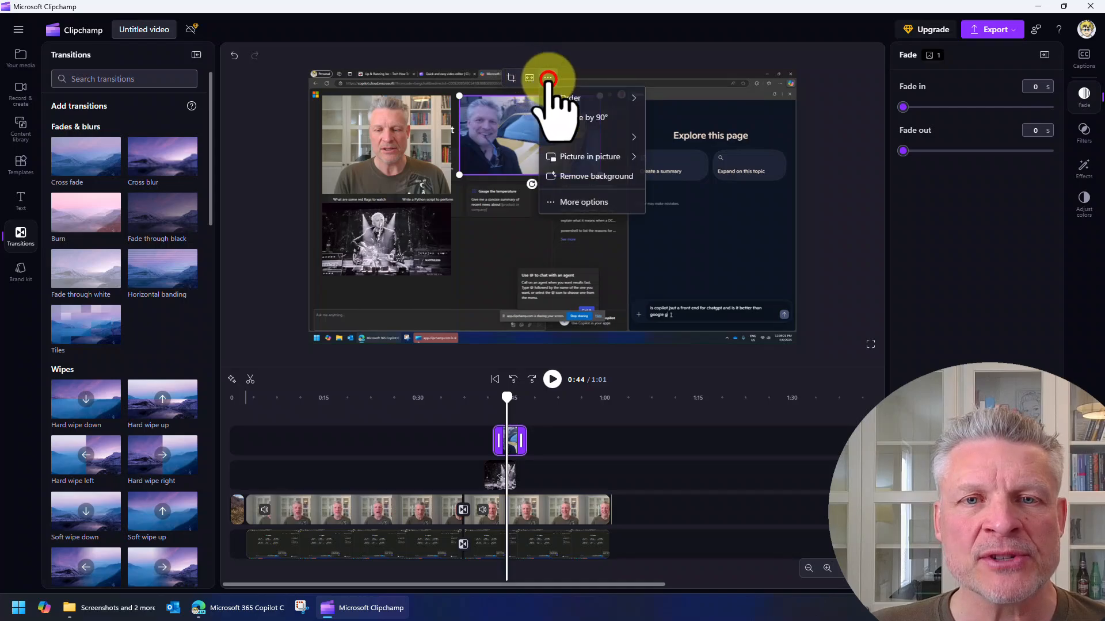
pyautogui.moveTo(579, 138)
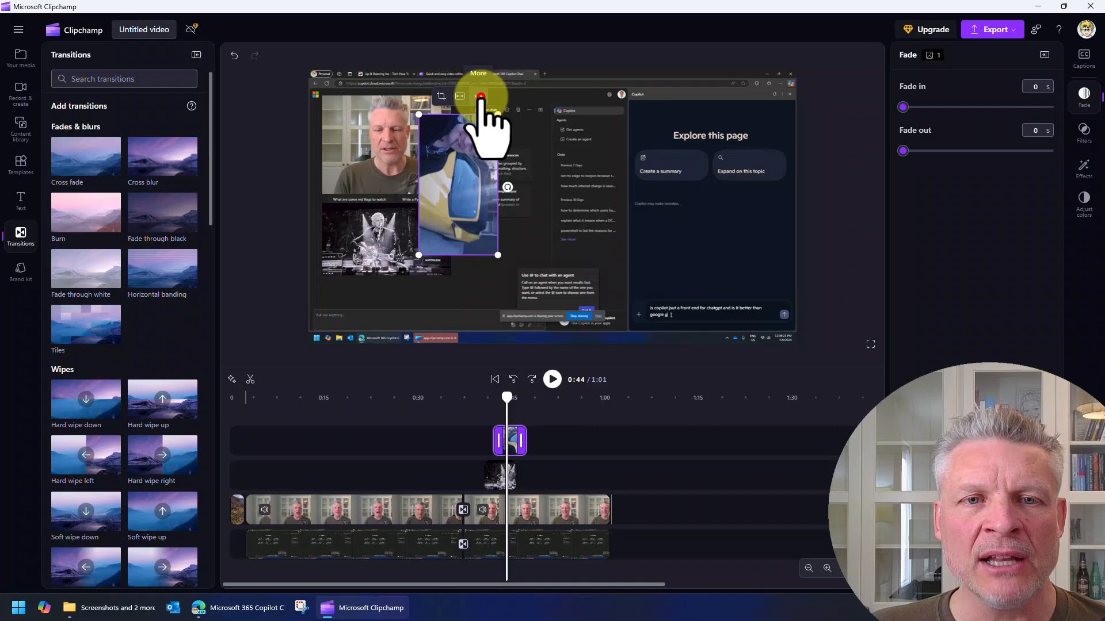
pyautogui.click(477, 96)
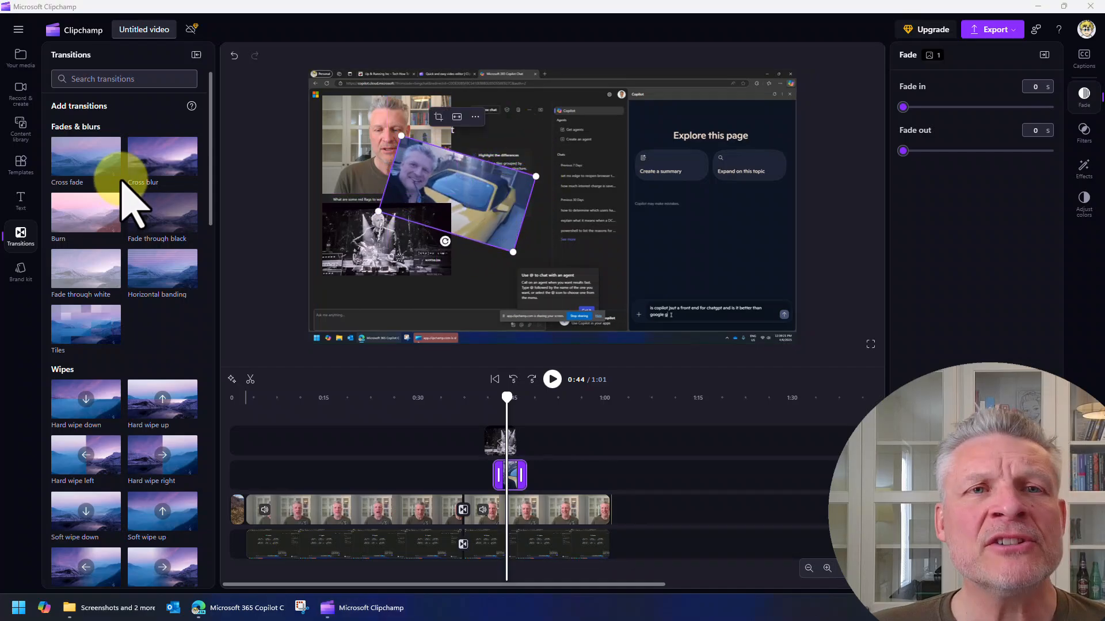
pyautogui.click(21, 199)
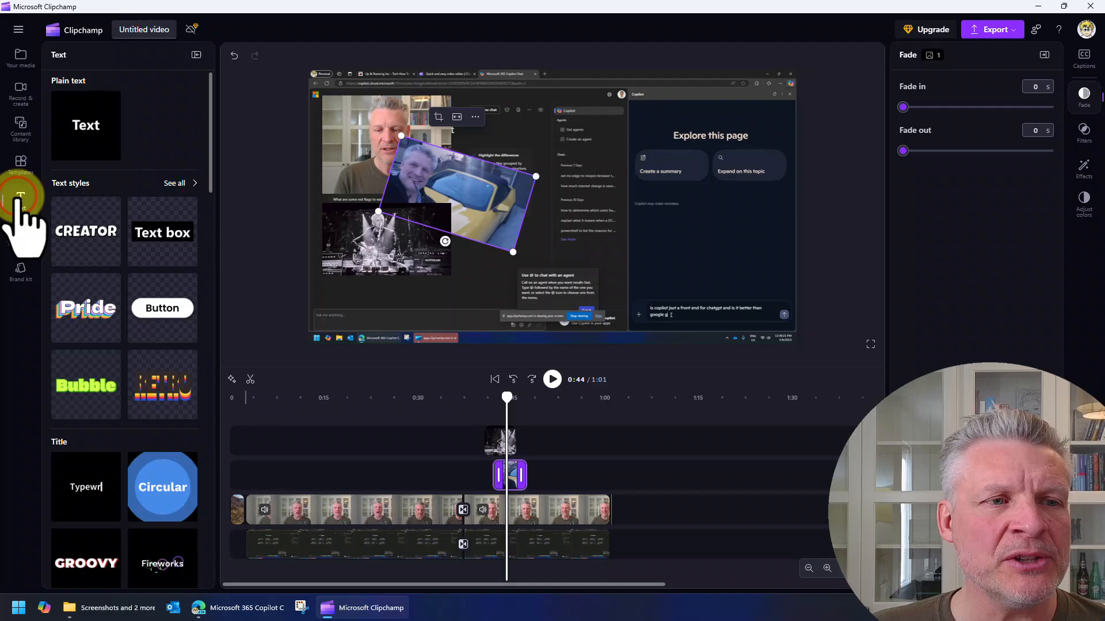
# Step: Add a plain text title reading 'I LIKE CHEESE' over the video
pyautogui.click(85, 231)
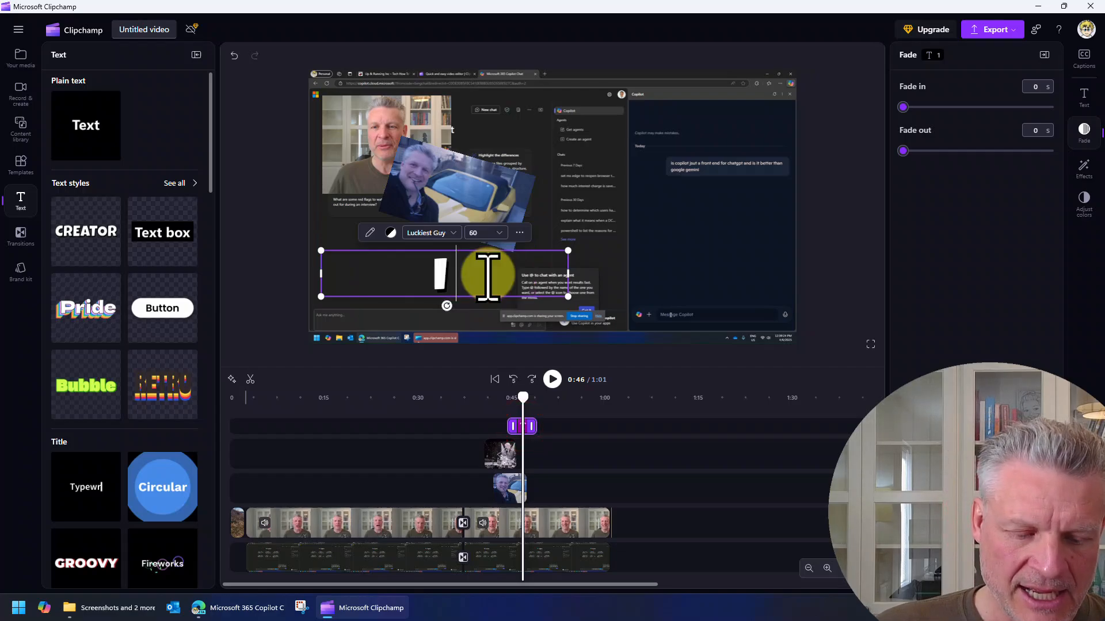
pyautogui.write('I LIKE CHEESE')
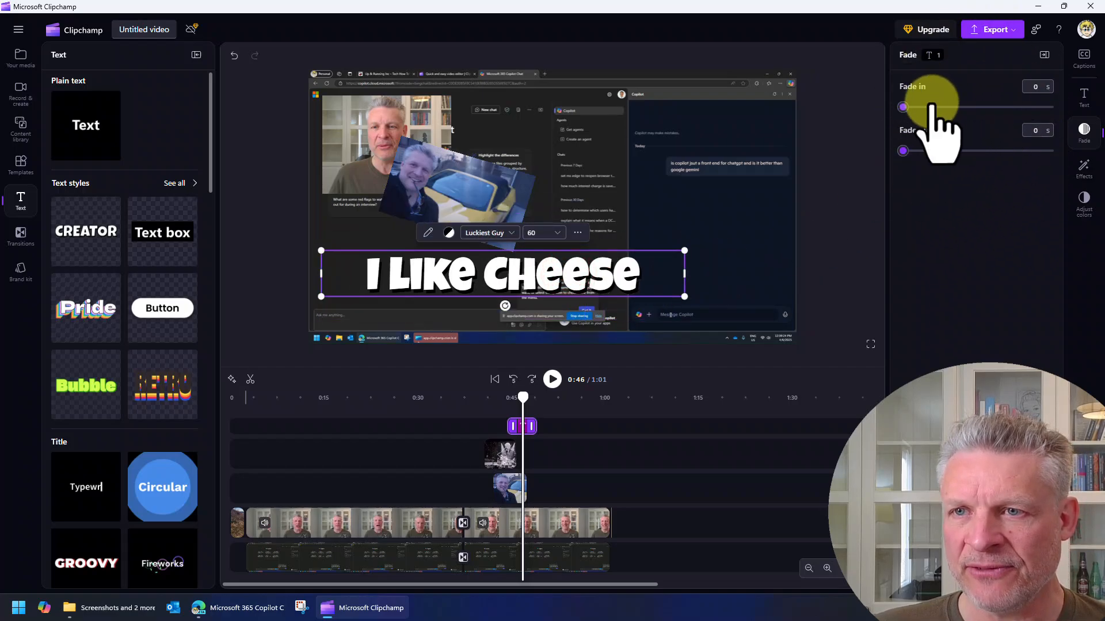
pyautogui.moveTo(1085, 130)
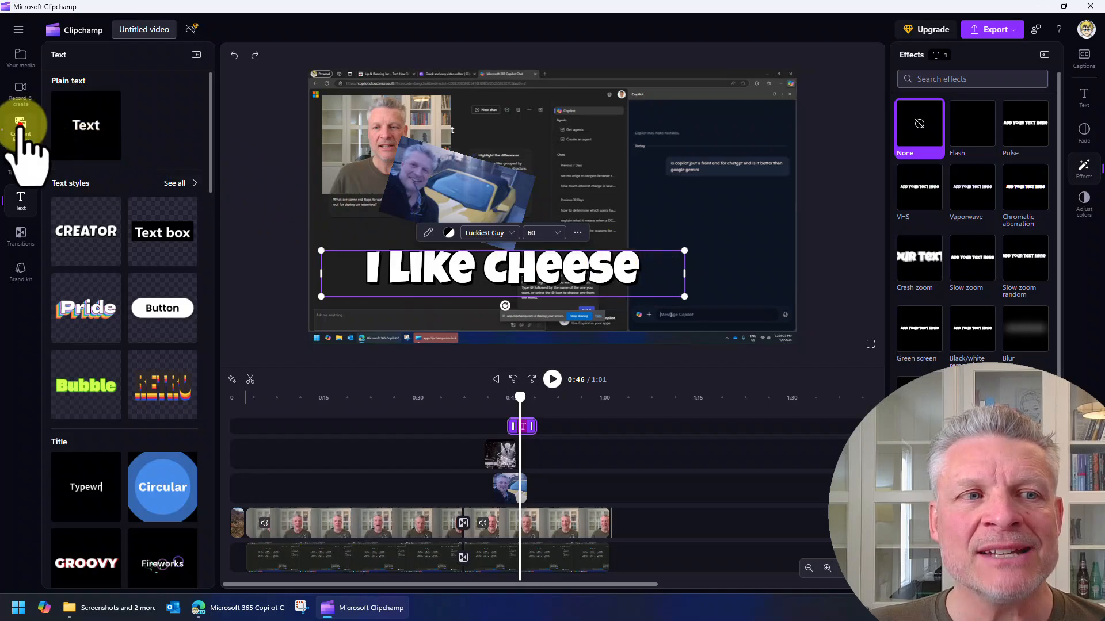
# Step: Place a stock graphic overlay at 0:00, then clear the Overlays filter
pyautogui.click(22, 131)
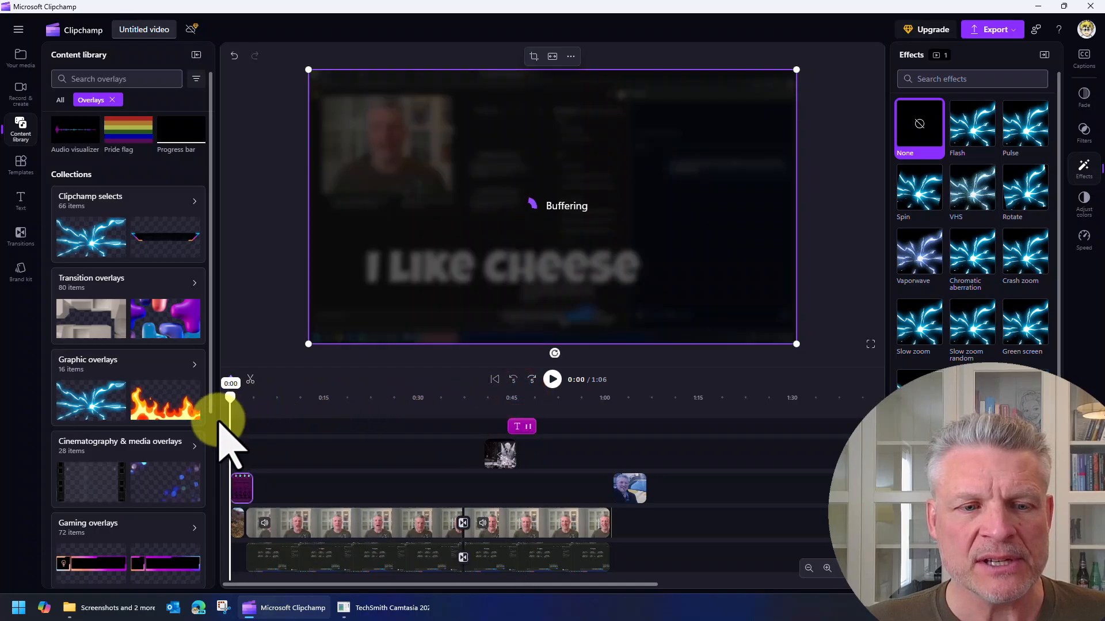
pyautogui.click(552, 379)
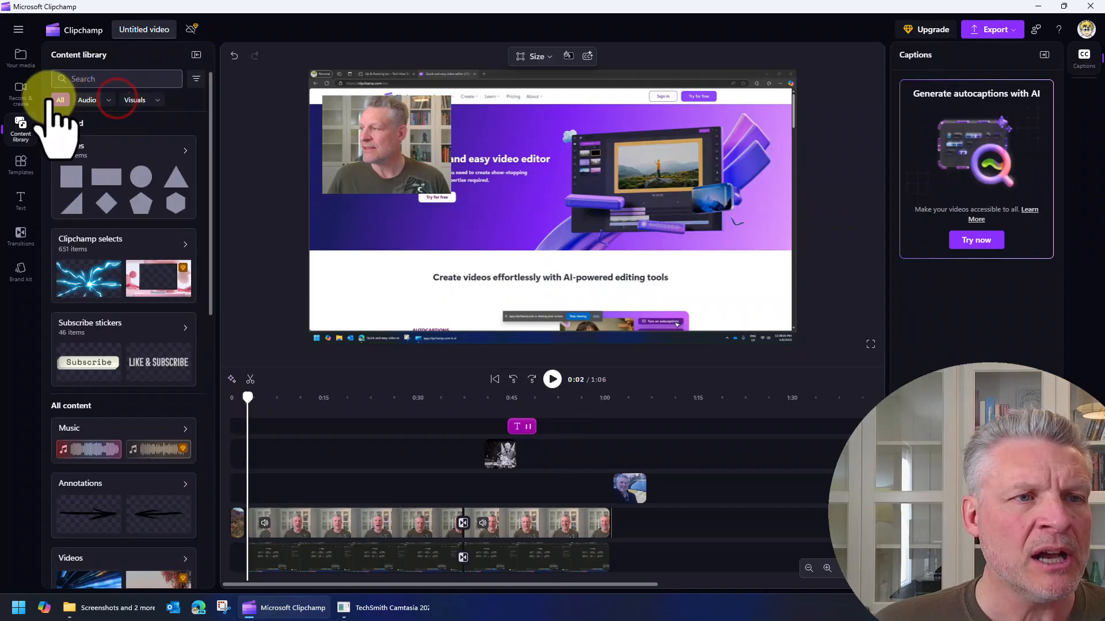
# Step: Search stock content for 'car', filter to videos, and add the Car driving animation
pyautogui.click(135, 100)
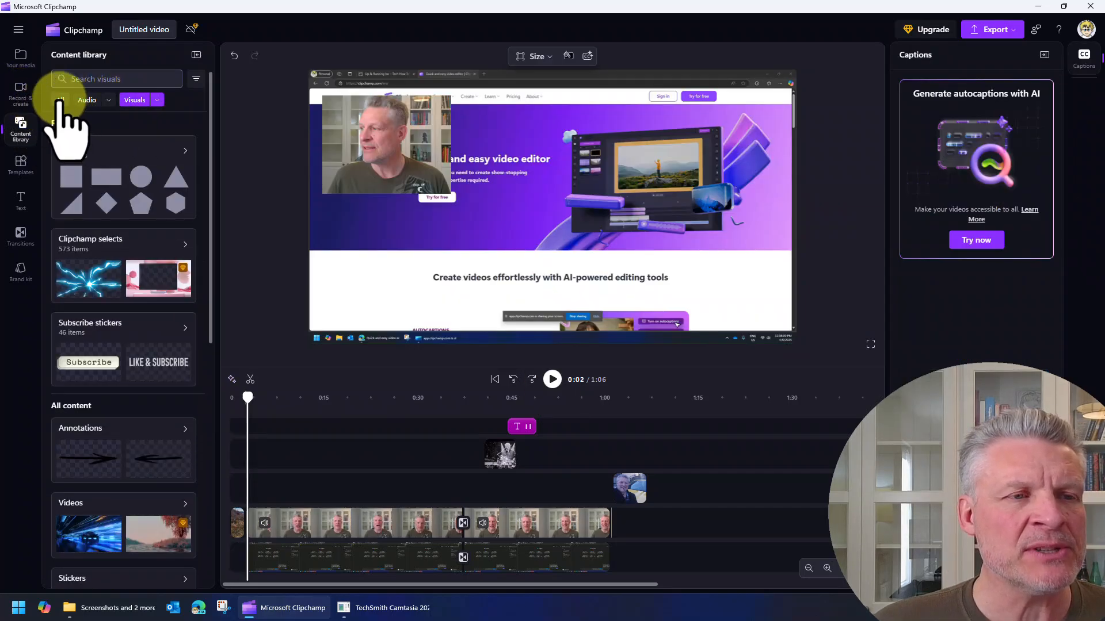
pyautogui.click(112, 78)
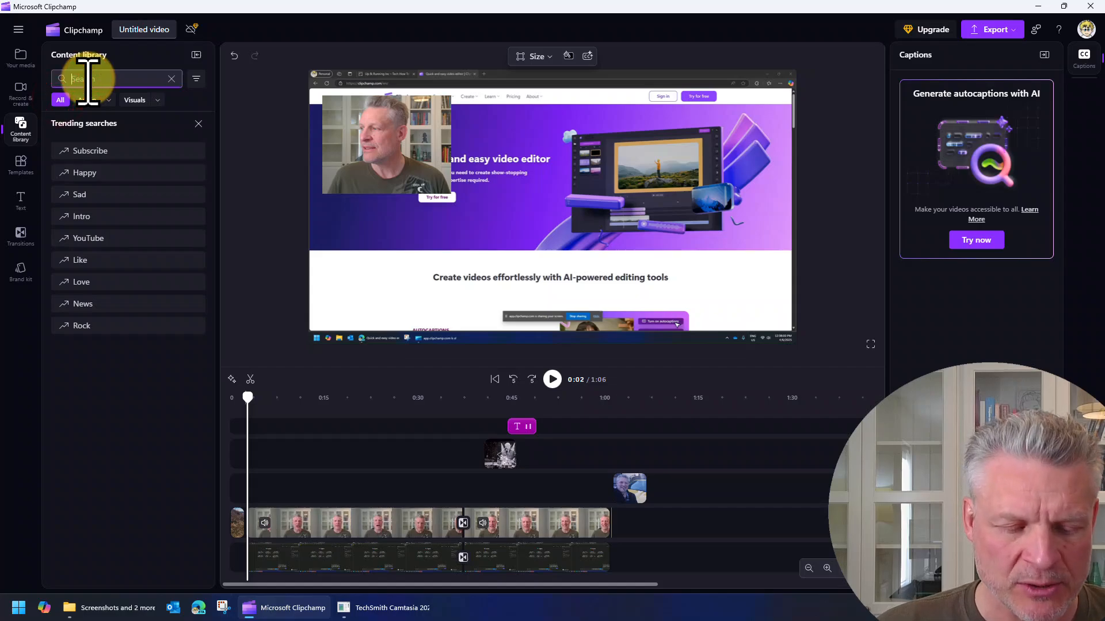
pyautogui.write('car')
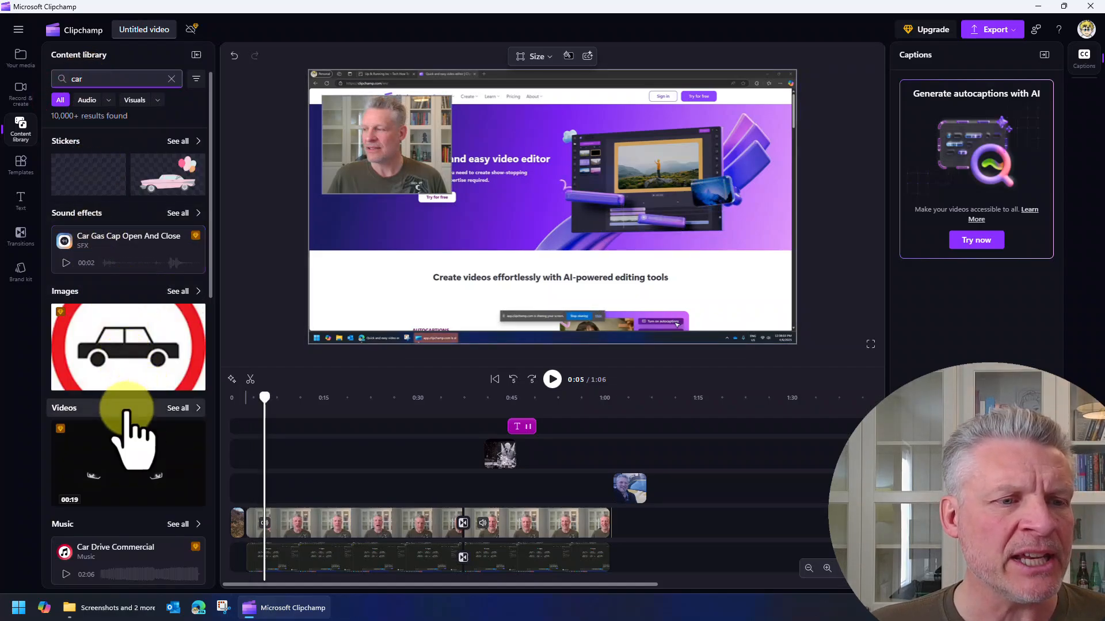
pyautogui.scroll(-3)
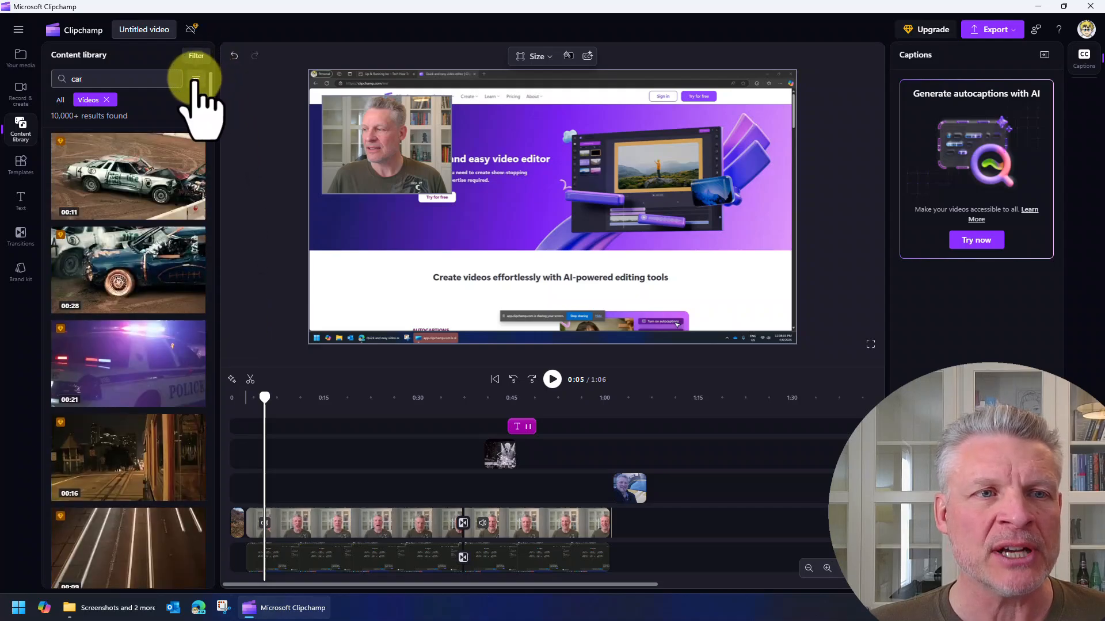
pyautogui.click(195, 79)
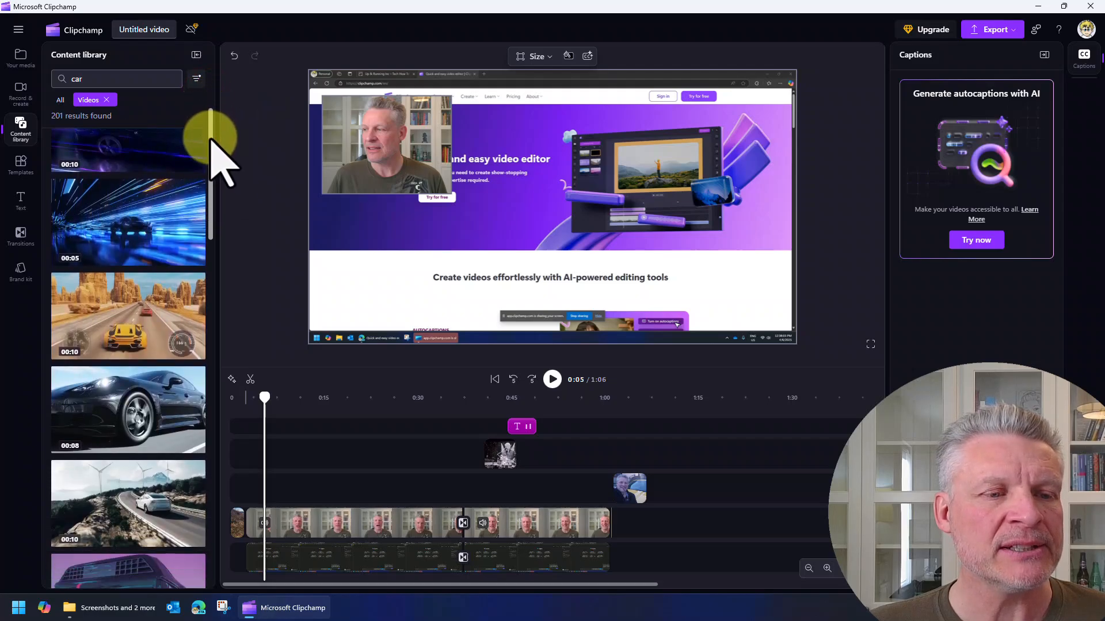
pyautogui.click(296, 488)
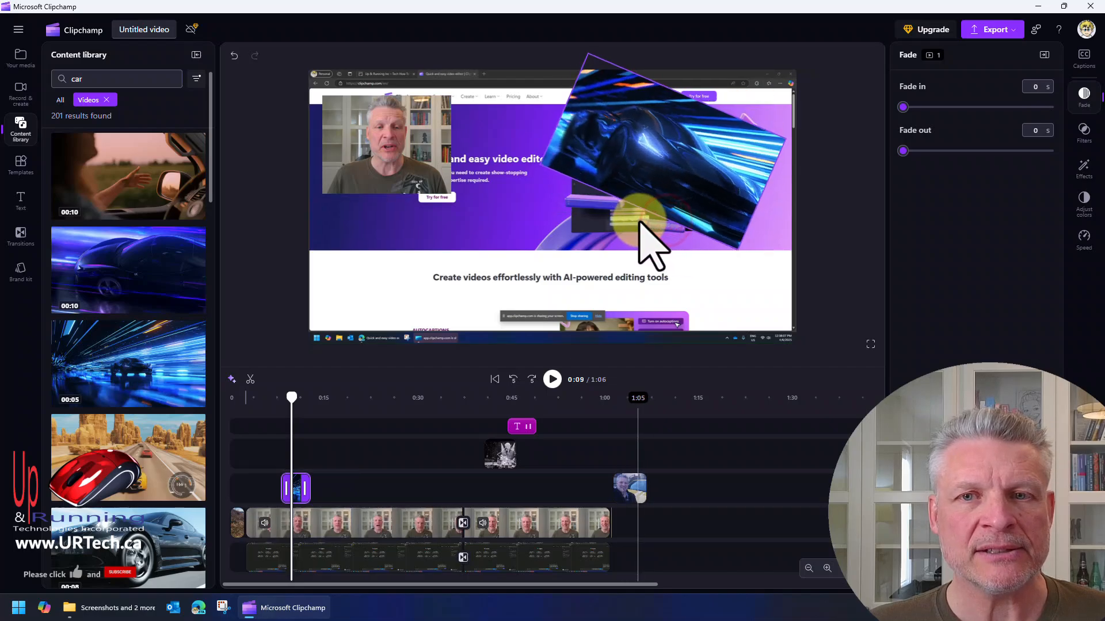
pyautogui.click(1084, 203)
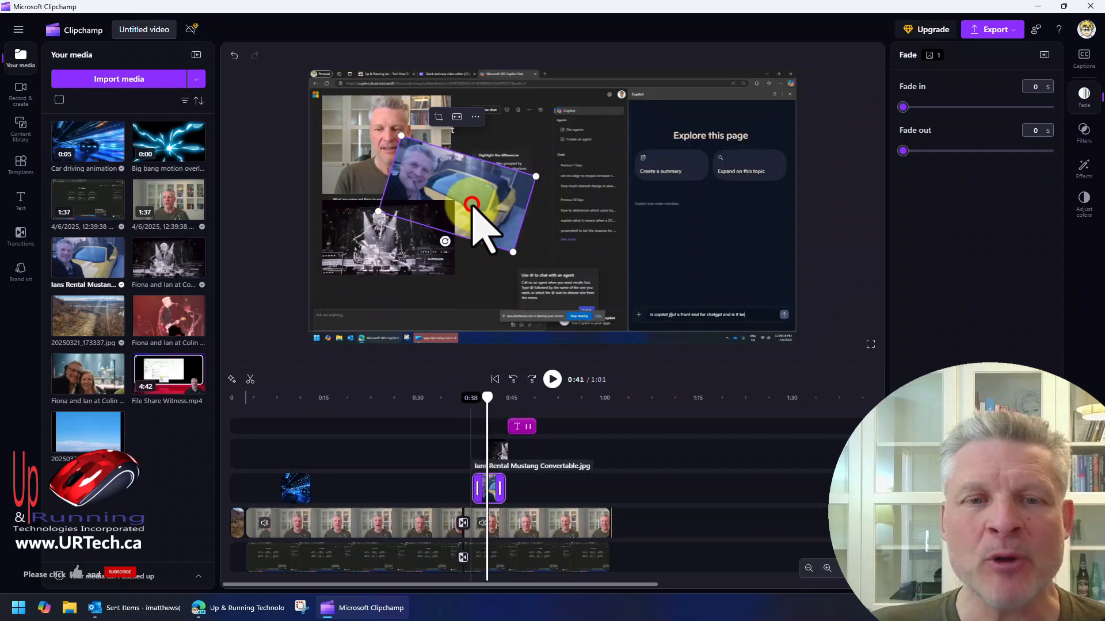
# Step: Run Remove background on the tilted yellow car photo from its context menu
pyautogui.rightClick(472, 206)
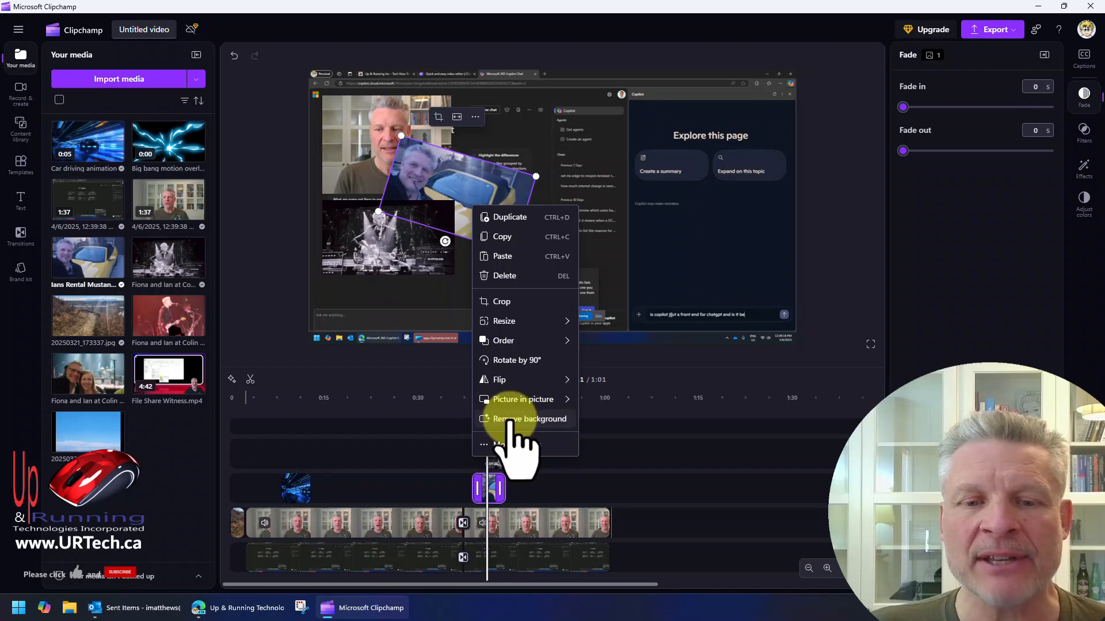
pyautogui.click(525, 419)
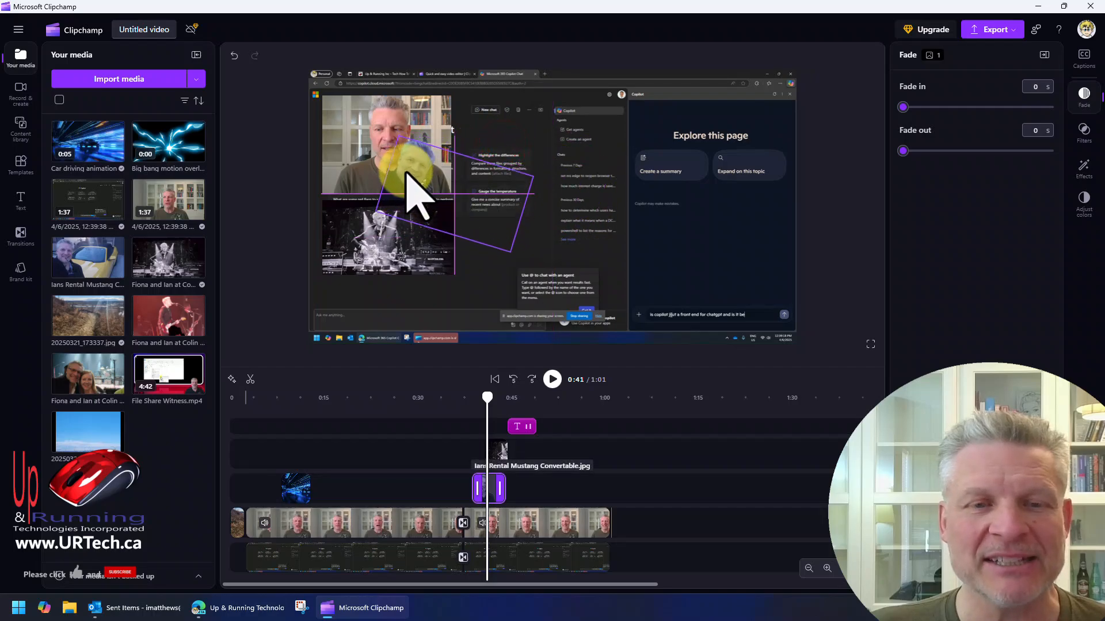
pyautogui.click(398, 176)
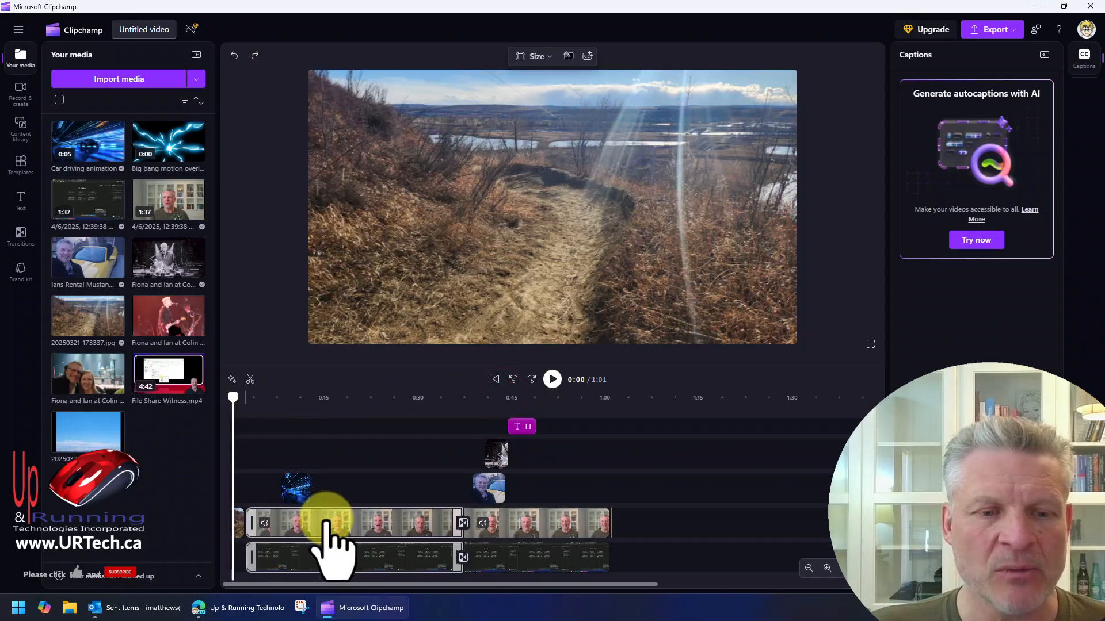
# Step: Start English (United States) AI autocaptions on the main clip with profanity filtering enabled
pyautogui.click(352, 523)
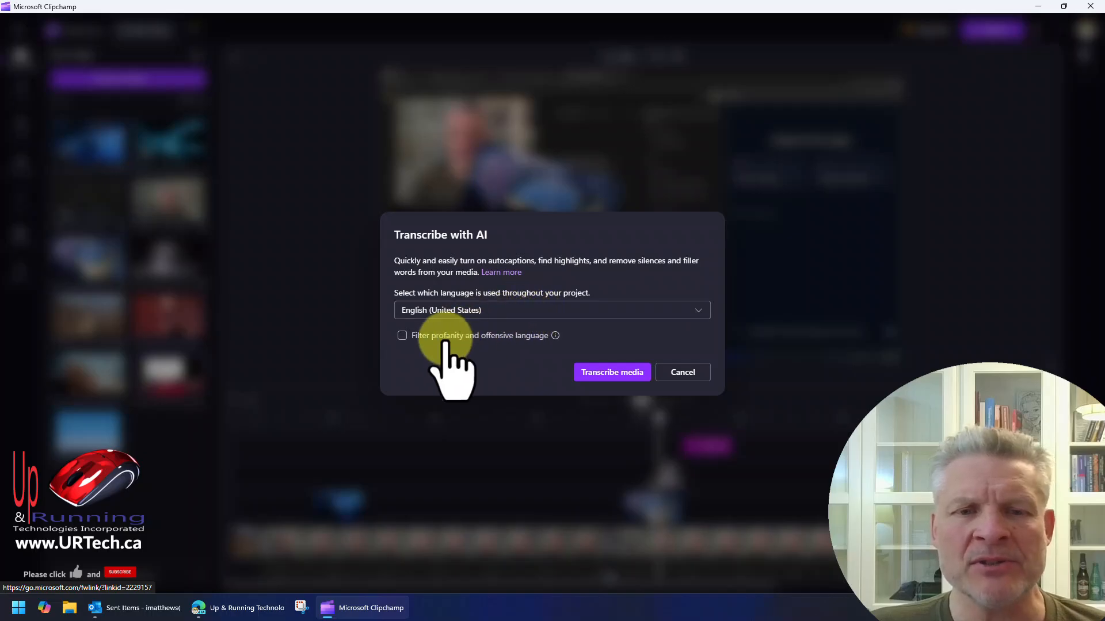
pyautogui.click(681, 372)
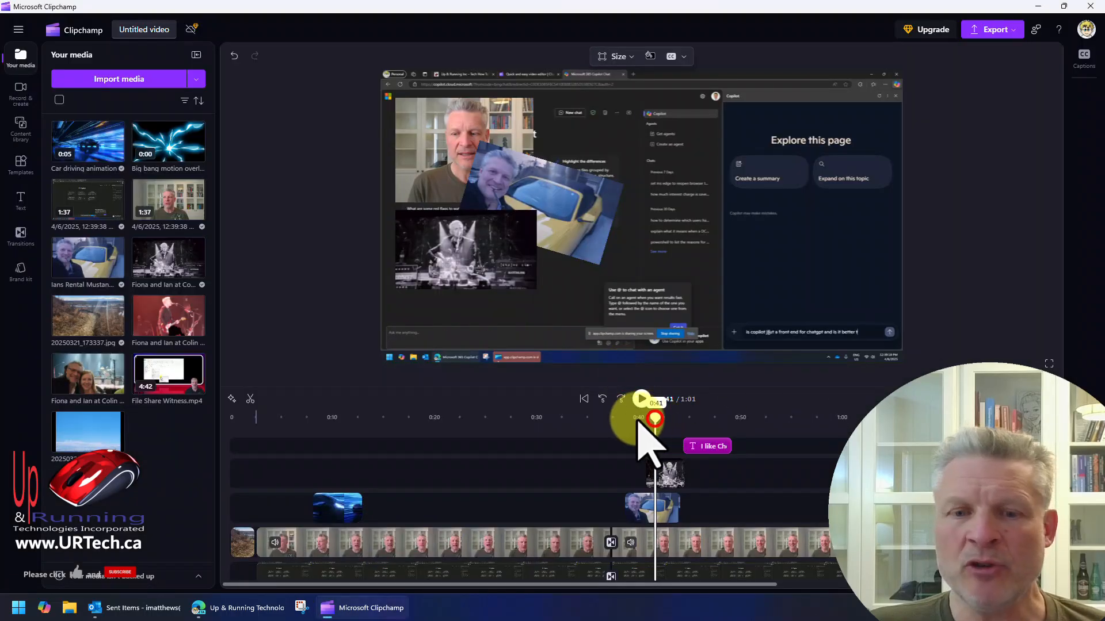
# Step: Move the playhead to the car photo, view the captions transcript, and toggle caption display
pyautogui.moveTo(639, 415); pyautogui.dragTo(386, 415)
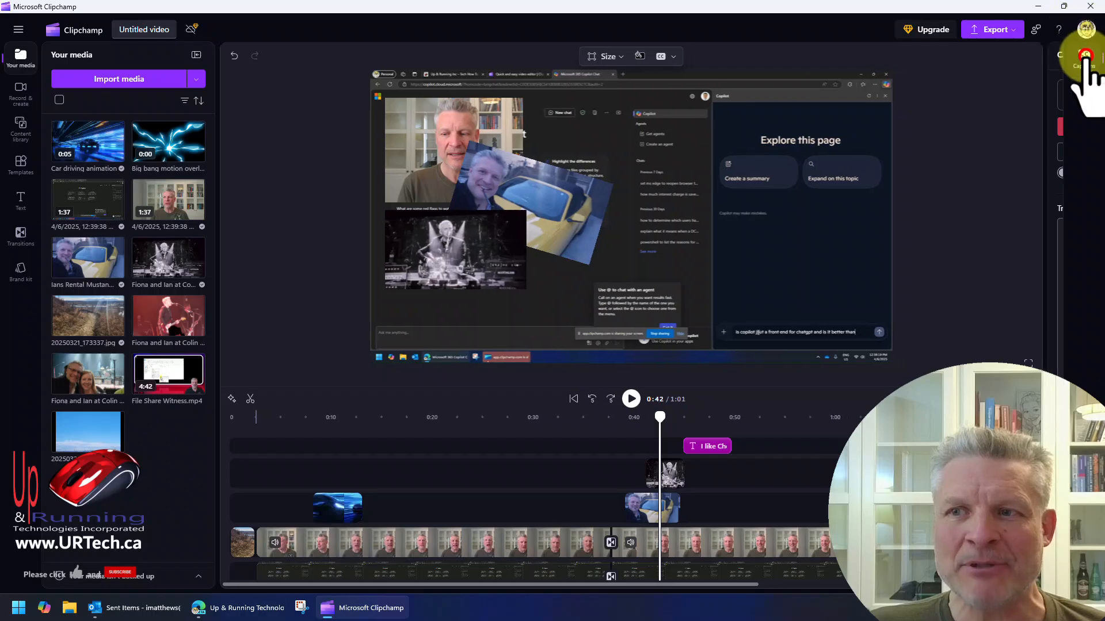
pyautogui.click(1083, 56)
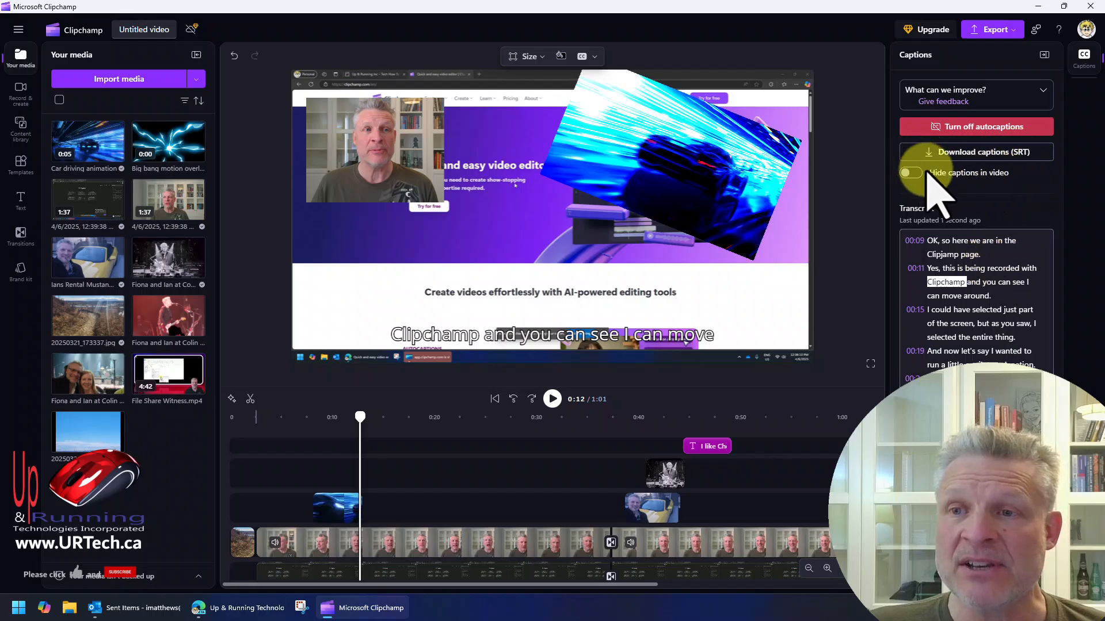
pyautogui.click(909, 173)
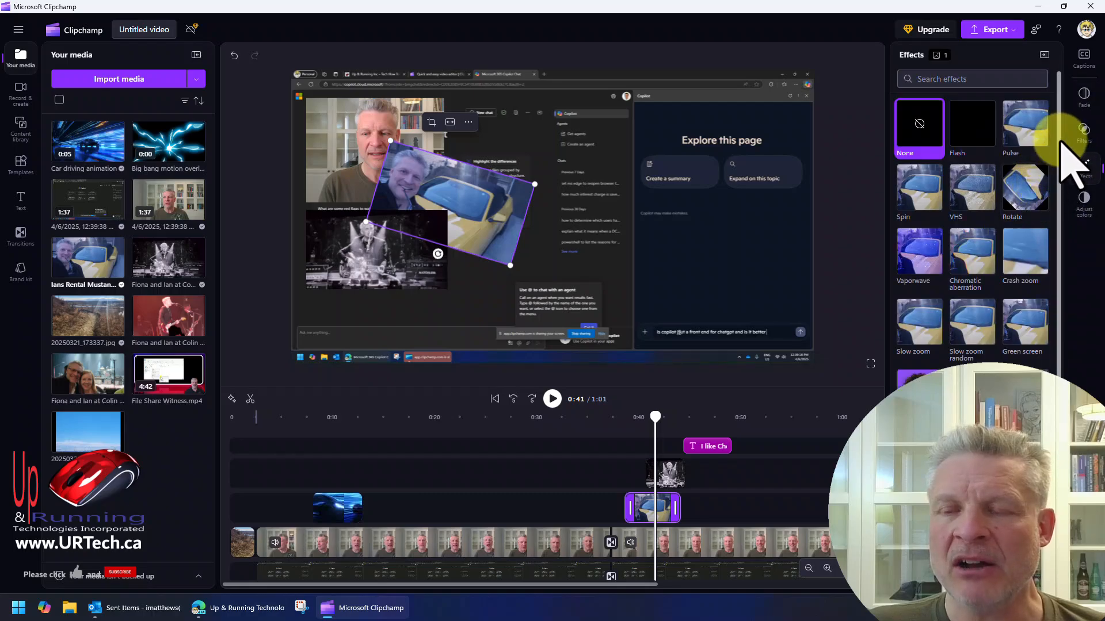
# Step: Apply Slow zoom random and Glitch effects to the car clip and preview playback
pyautogui.scroll(-3)
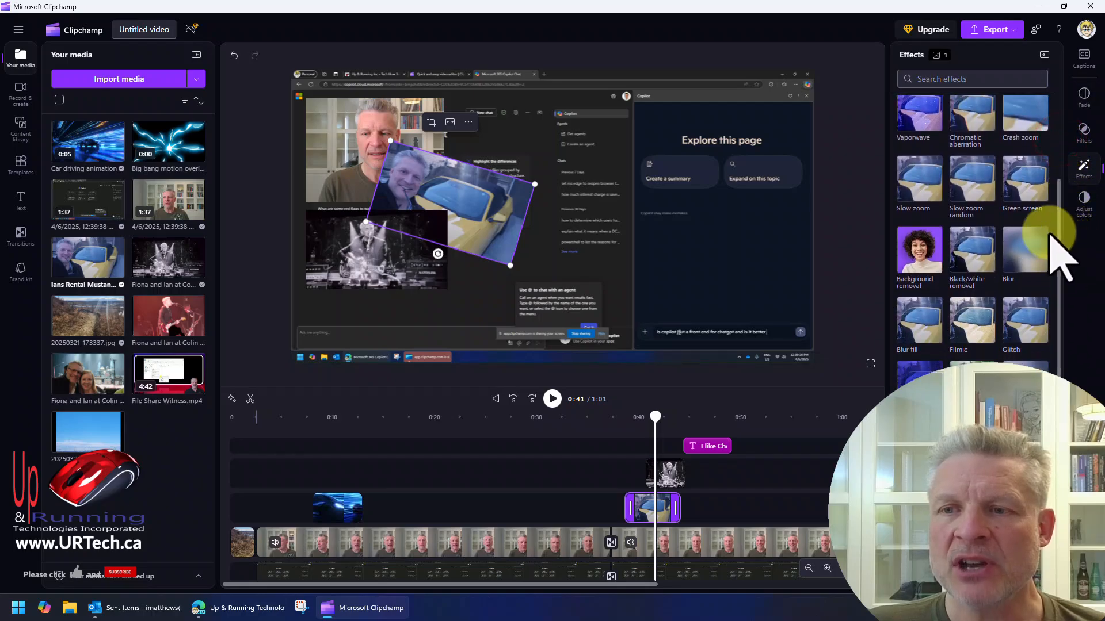
pyautogui.click(972, 179)
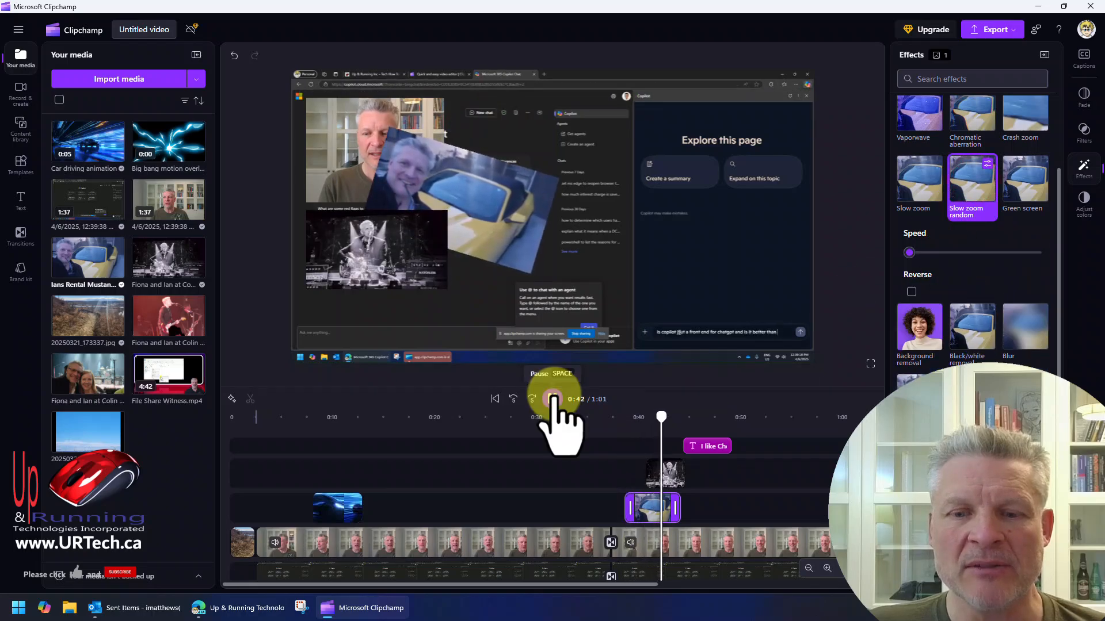
pyautogui.click(552, 399)
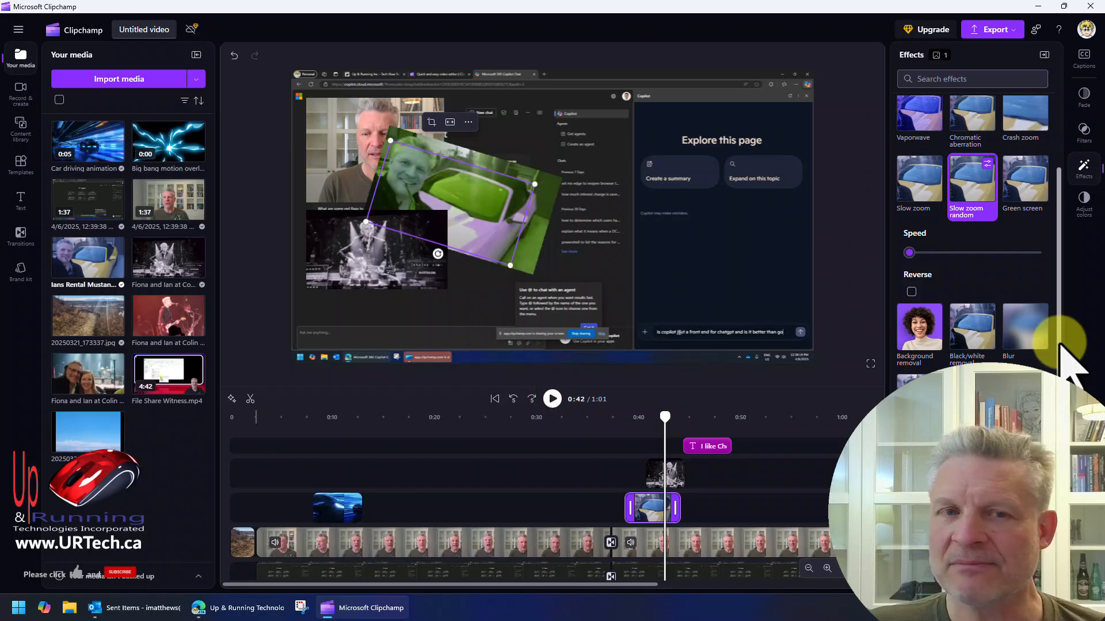
pyautogui.click(1025, 288)
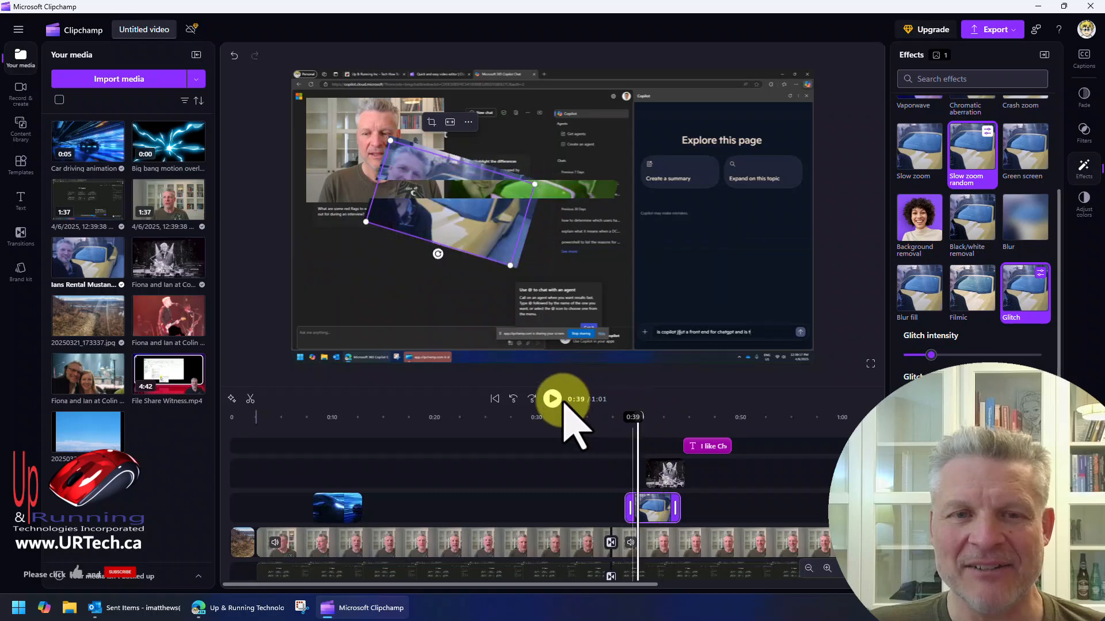
pyautogui.click(552, 399)
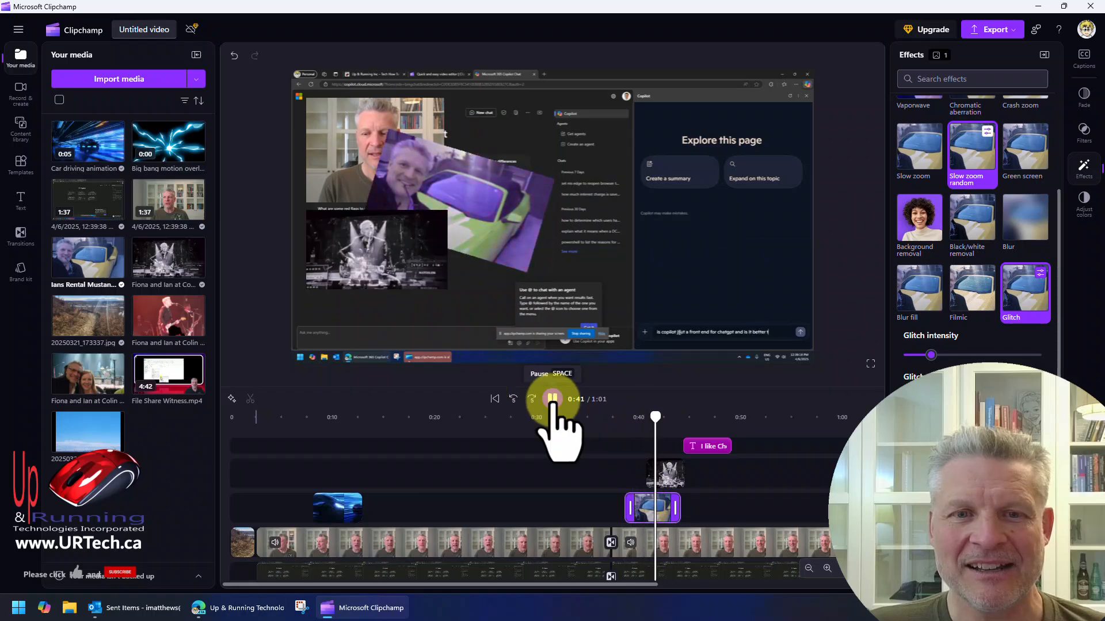
pyautogui.click(551, 399)
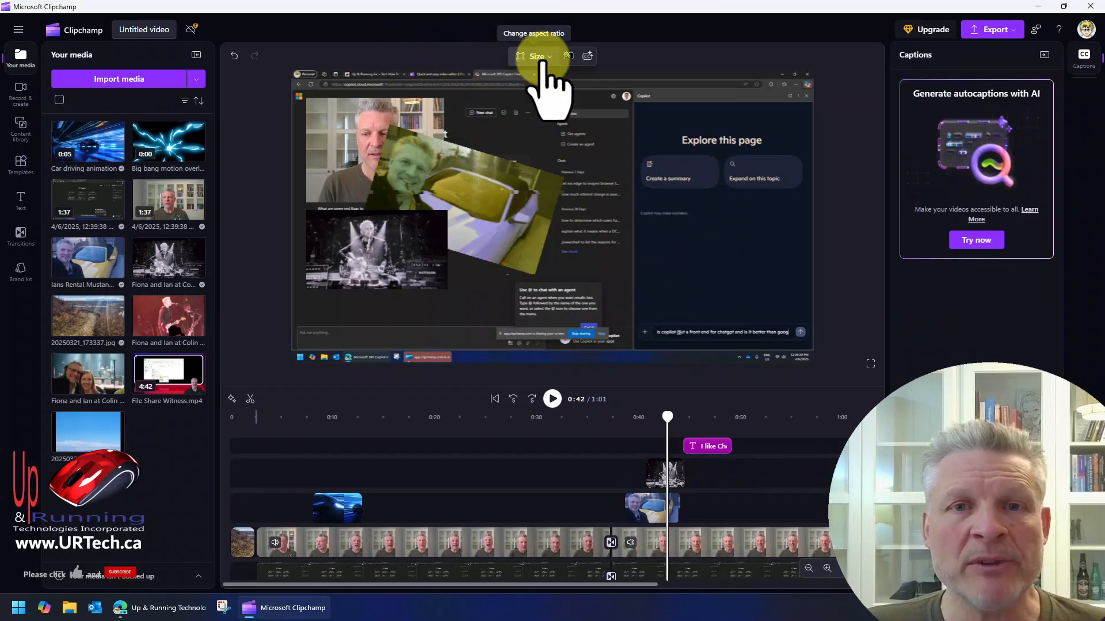
pyautogui.click(536, 57)
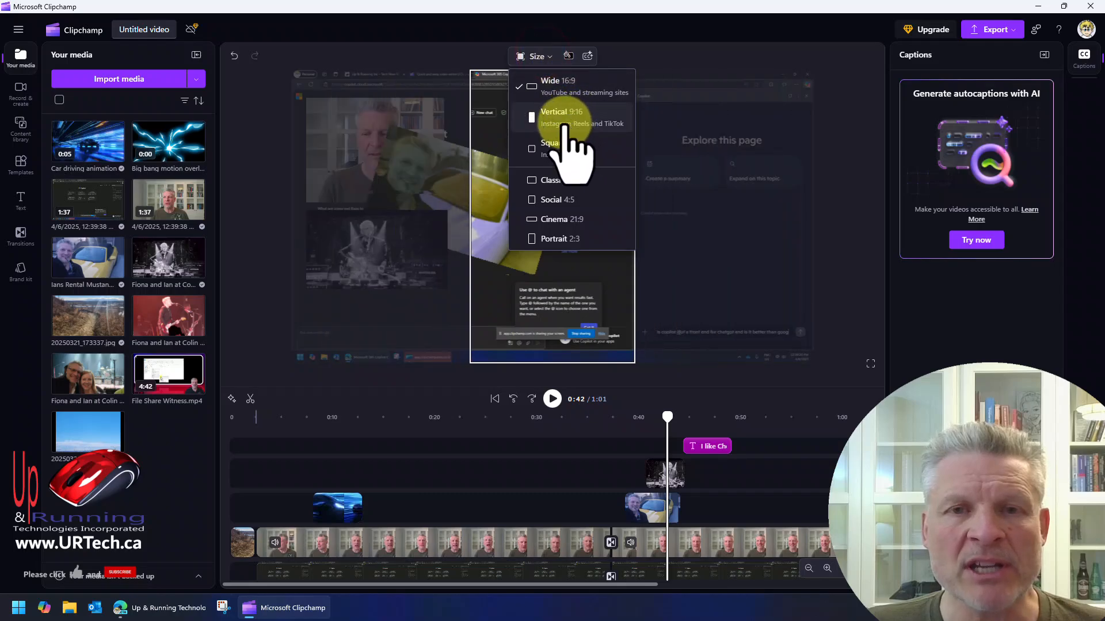
pyautogui.click(562, 116)
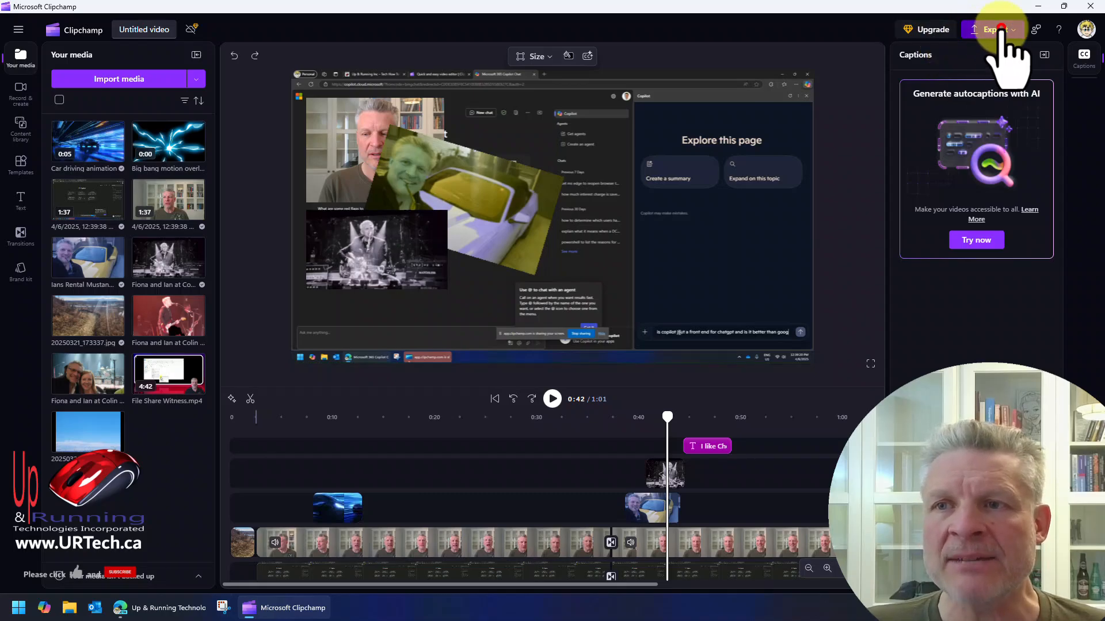
# Step: Export the video at 1080p past the gap warning, saving to a OneDrive folder
pyautogui.click(990, 29)
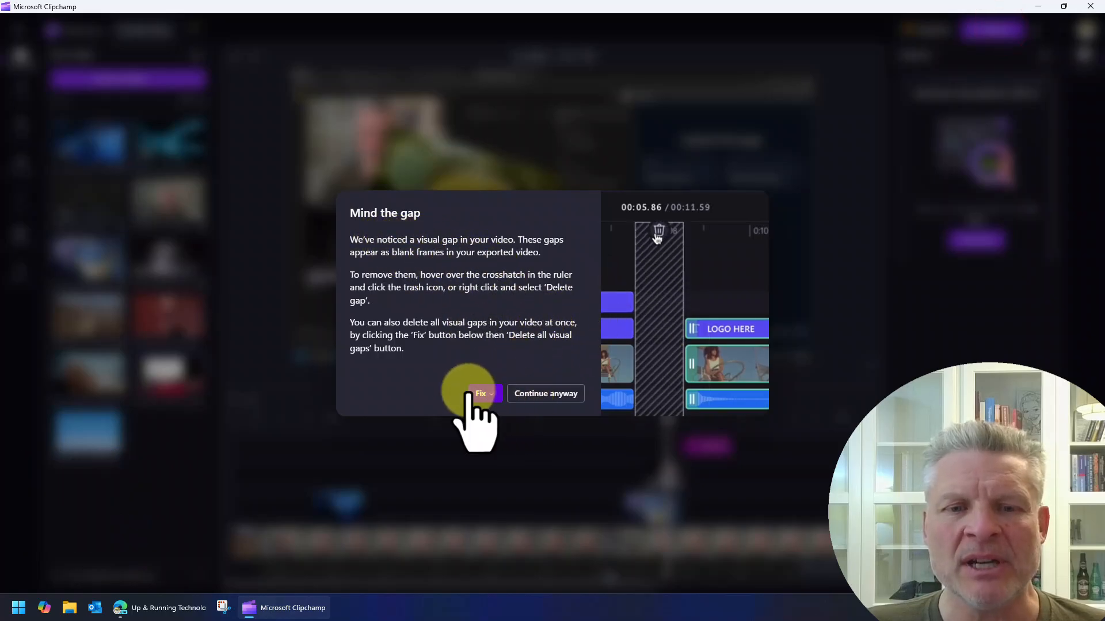
pyautogui.click(480, 393)
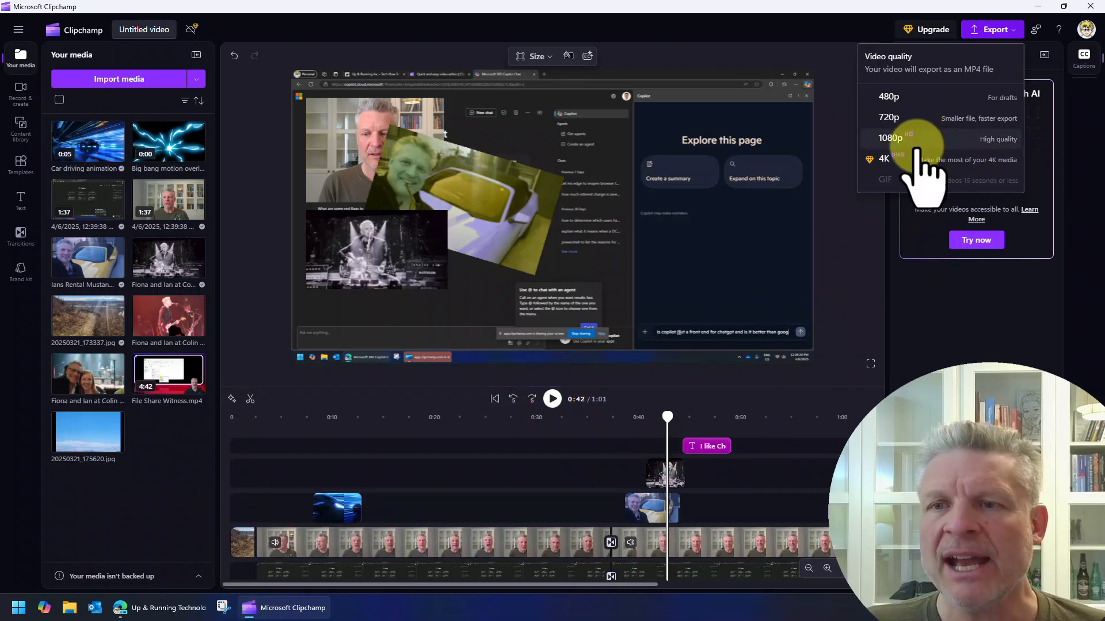
pyautogui.click(889, 138)
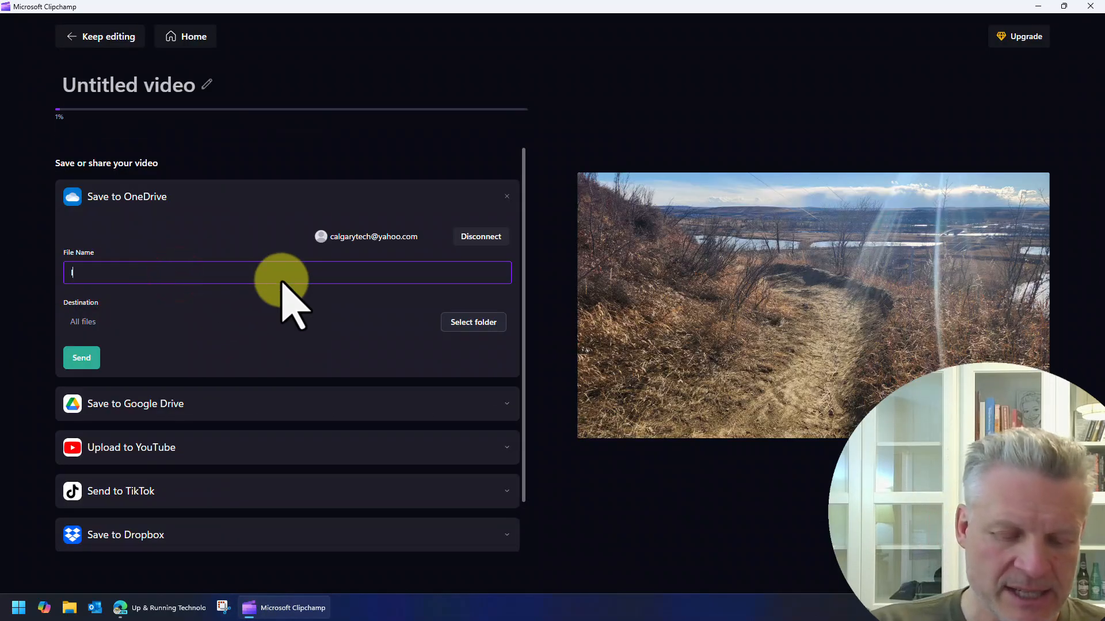
pyautogui.click(473, 322)
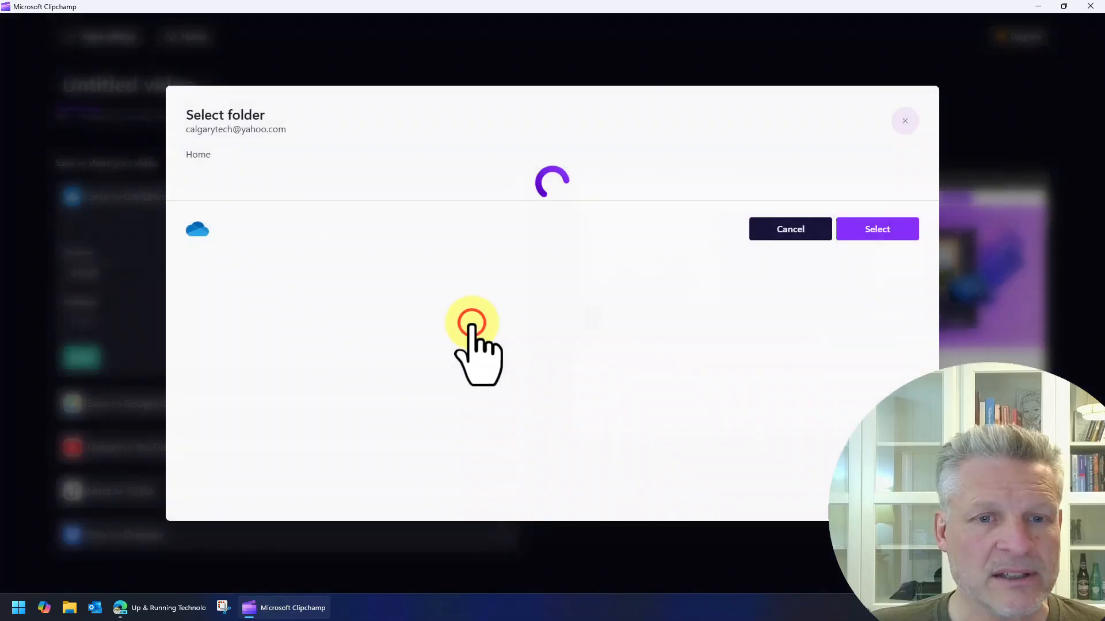
pyautogui.click(216, 230)
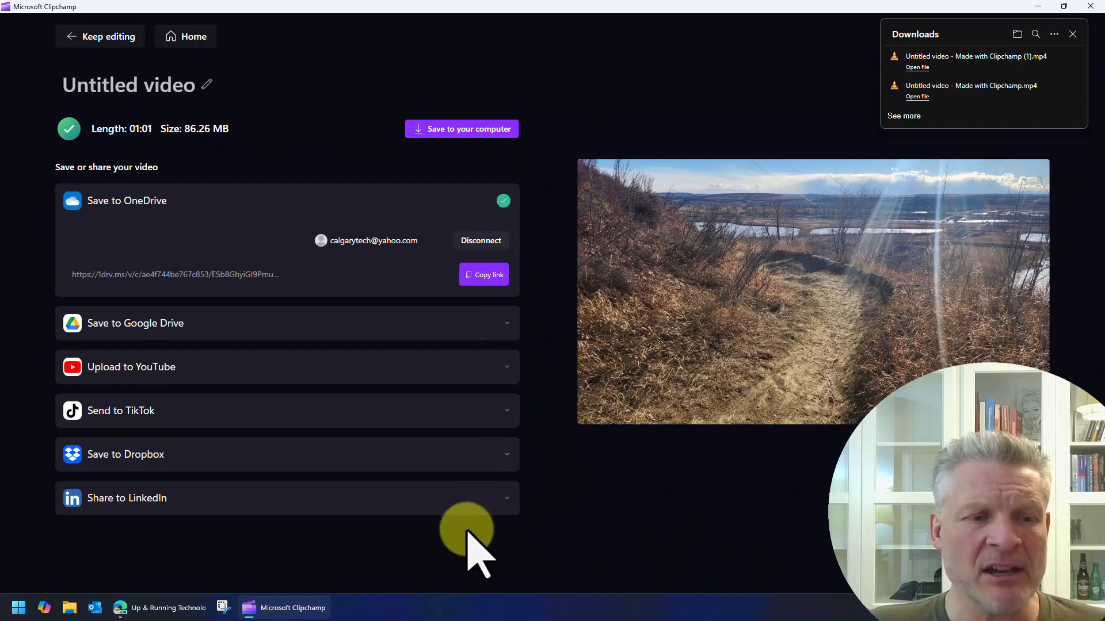
pyautogui.moveTo(100, 35)
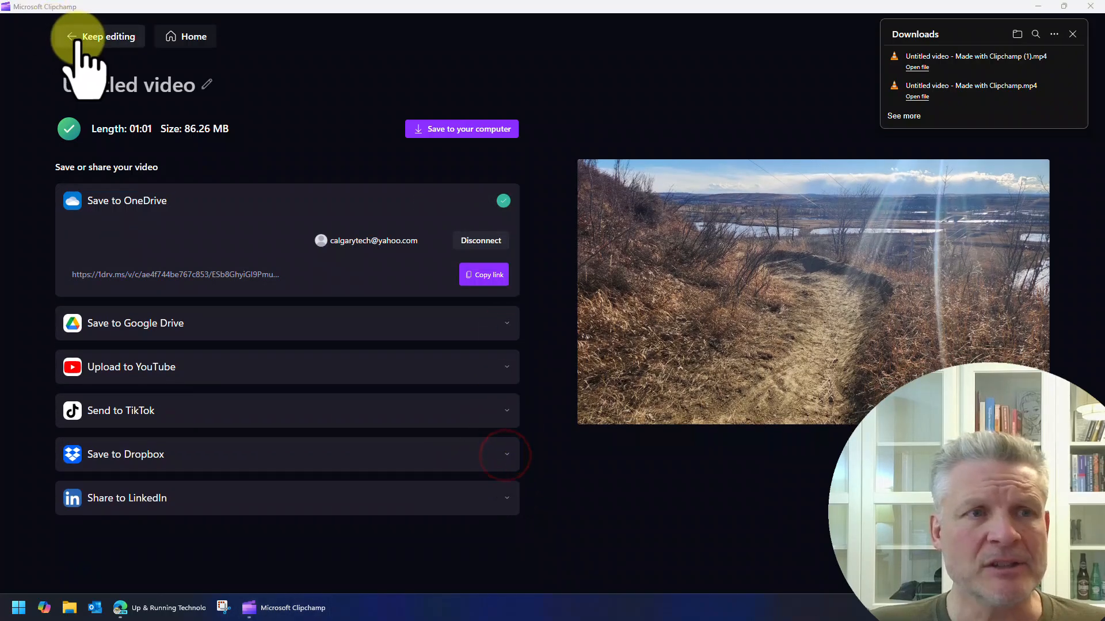
# Step: Return to the editor, zoom the timeline in and out, then fit the 1:01 project
pyautogui.click(107, 36)
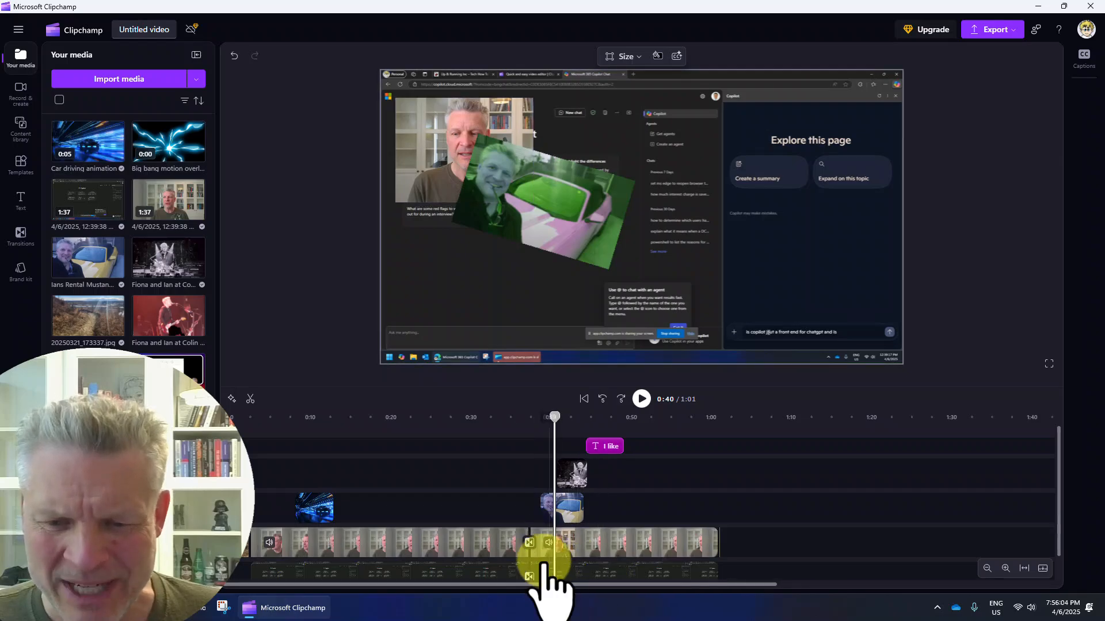
pyautogui.click(1006, 568)
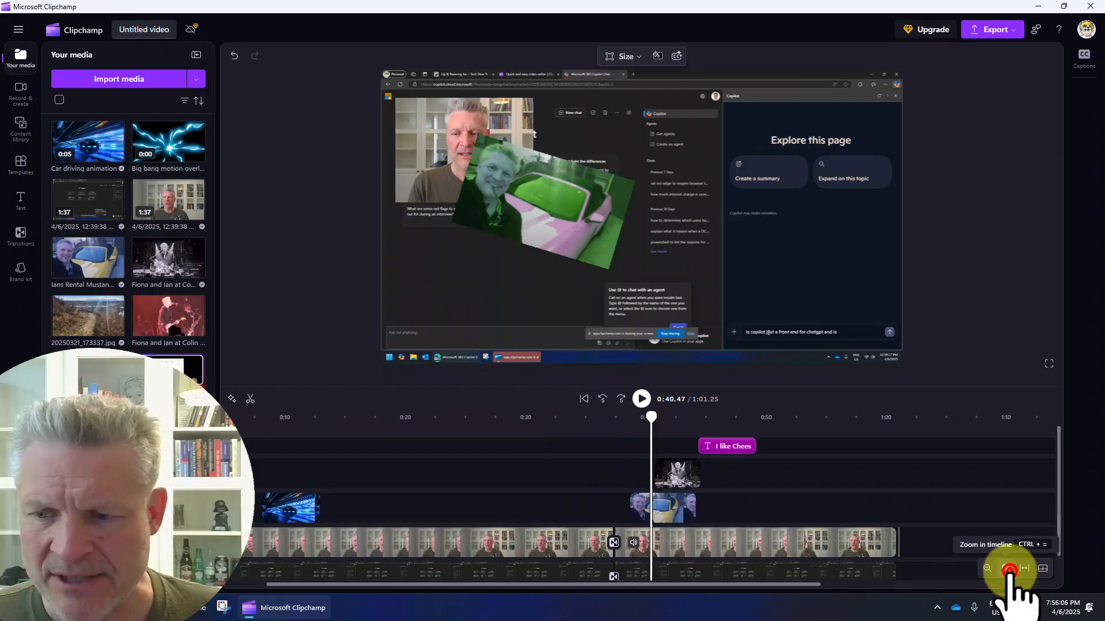
pyautogui.click(1008, 568)
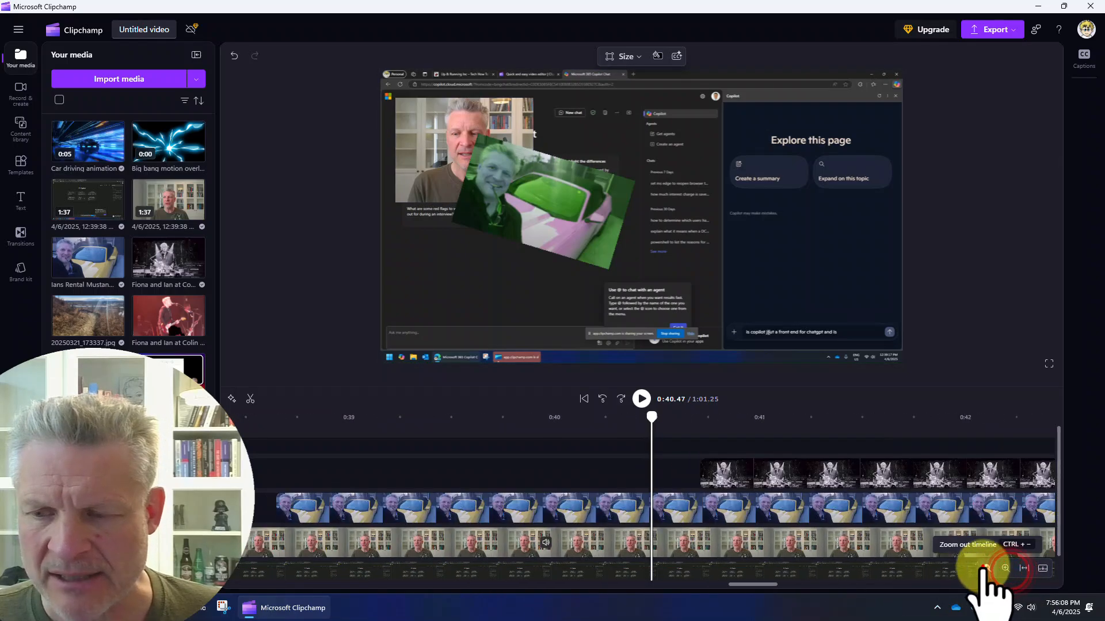
pyautogui.click(1005, 569)
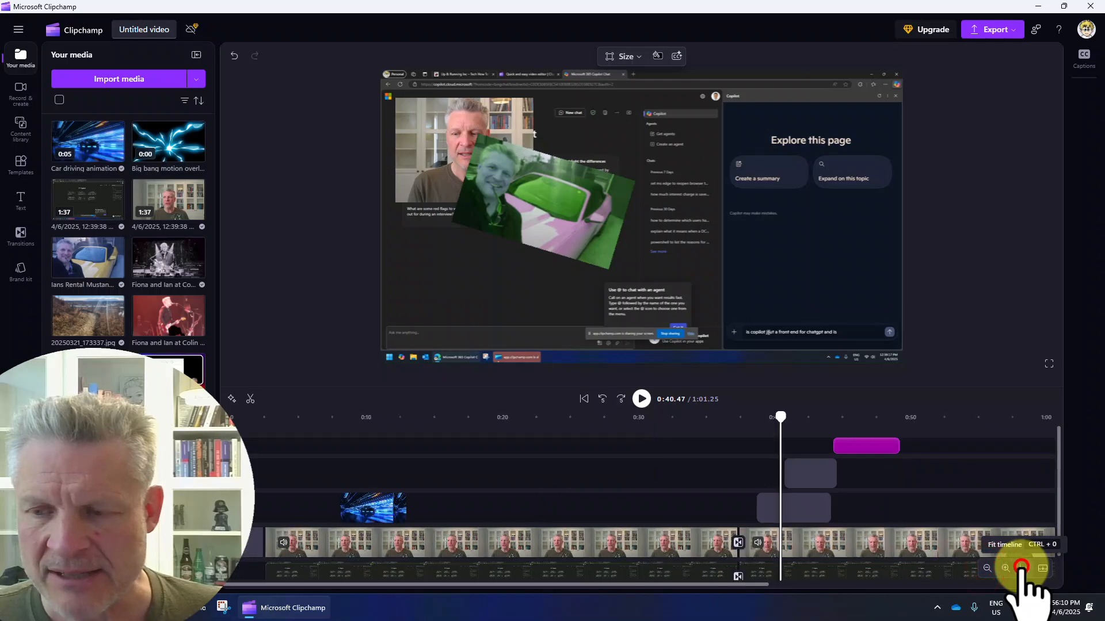
pyautogui.click(1020, 568)
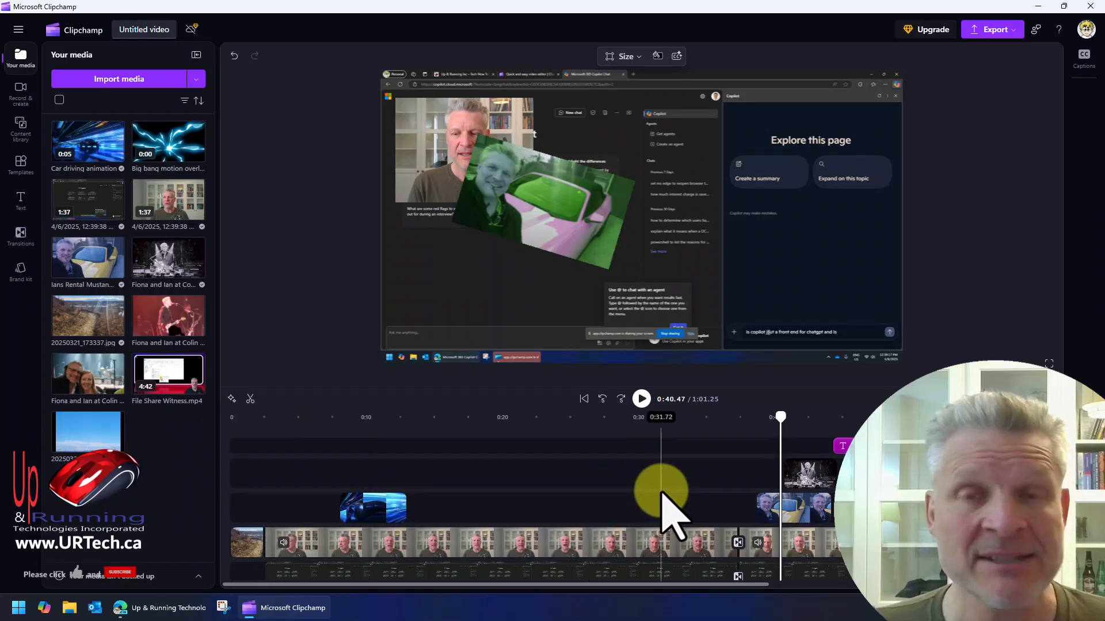
# Step: Detach the webcam clip's audio into separate audio clips, then scrub the preview to about 0:20
pyautogui.moveTo(662, 486); pyautogui.dragTo(606, 486)
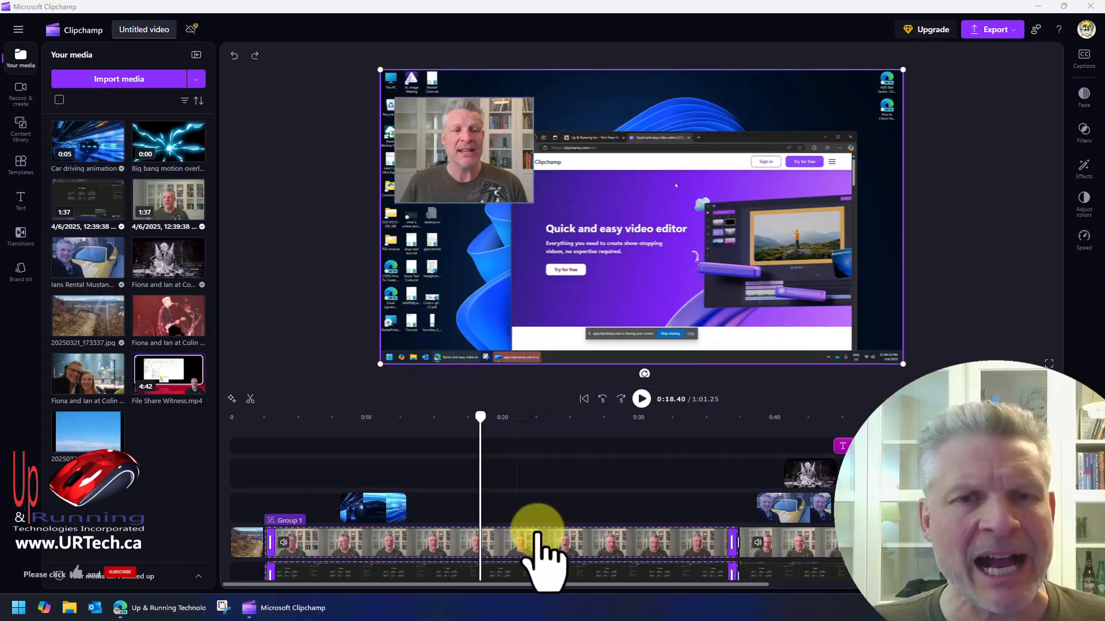
pyautogui.moveTo(553, 581)
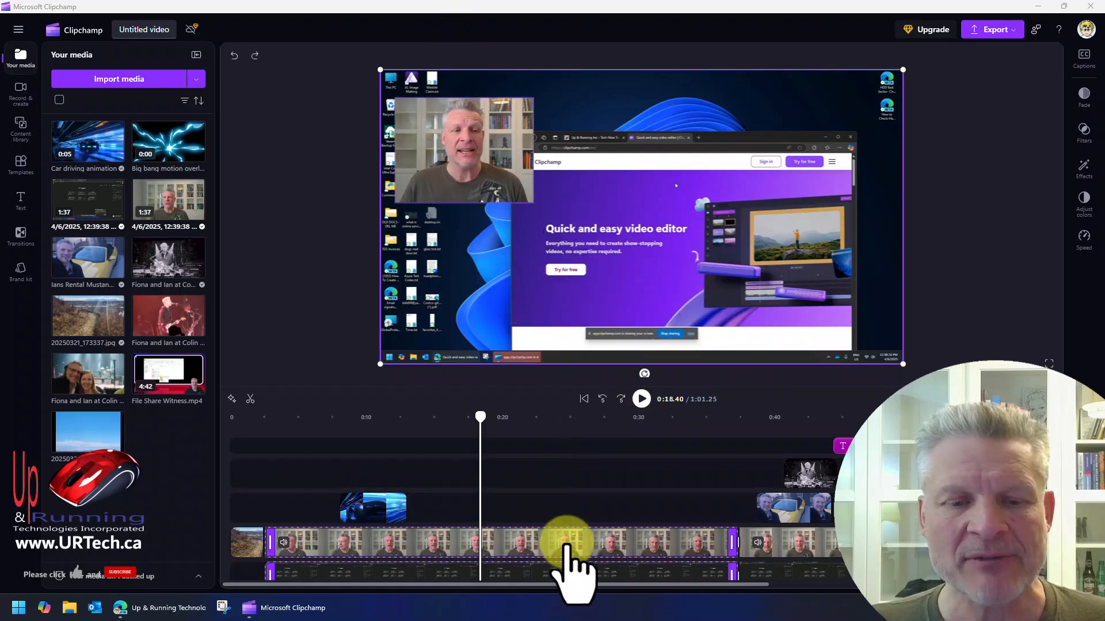
pyautogui.rightClick(567, 543)
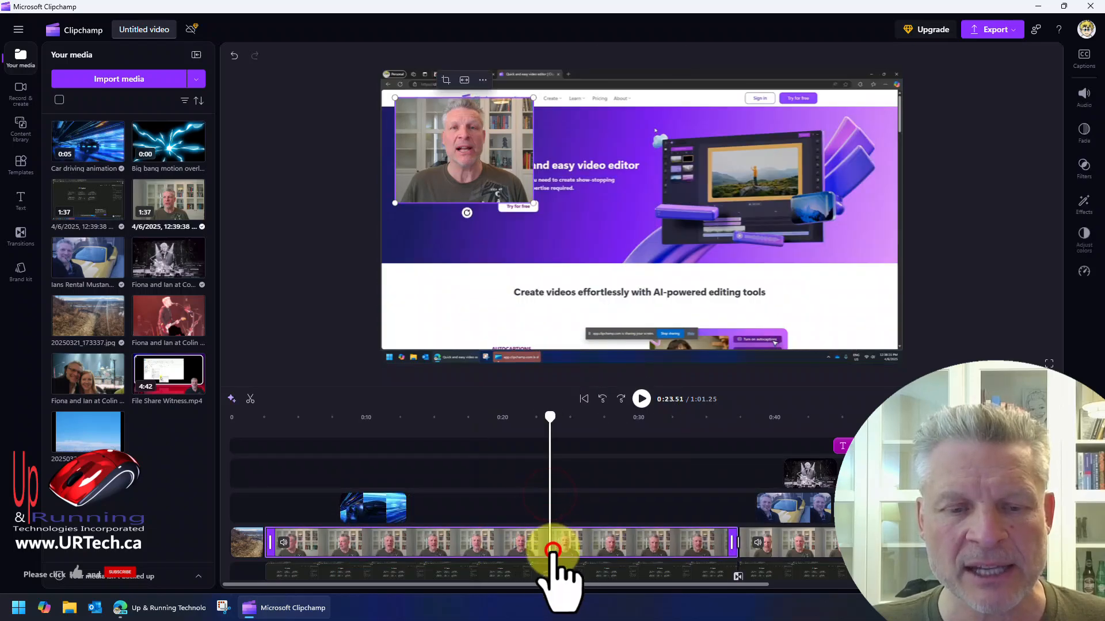
pyautogui.rightClick(553, 550)
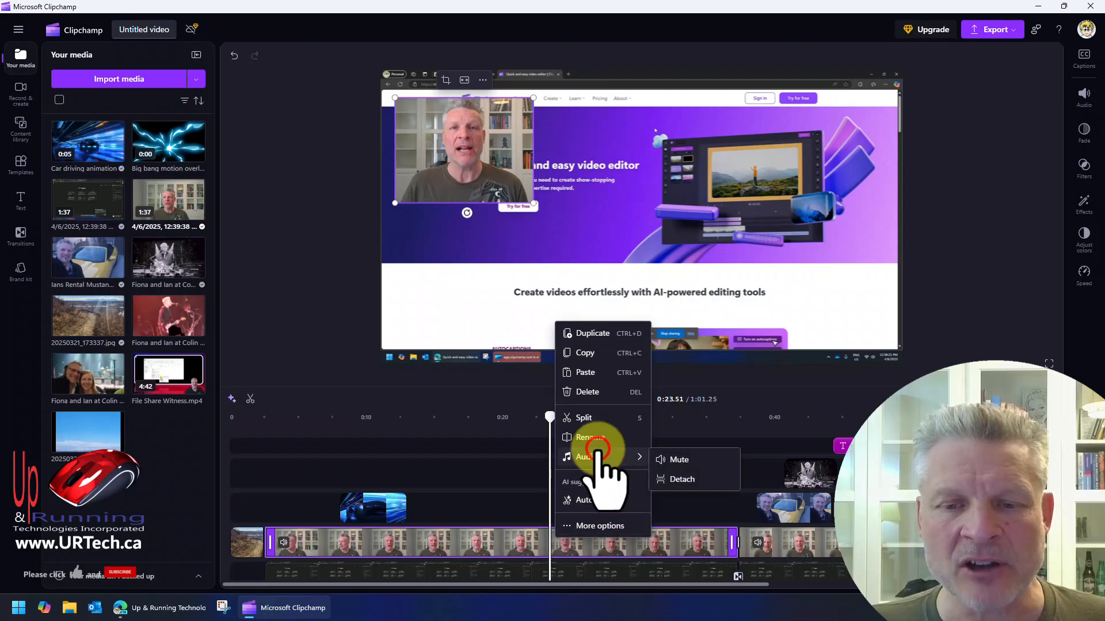
pyautogui.click(682, 479)
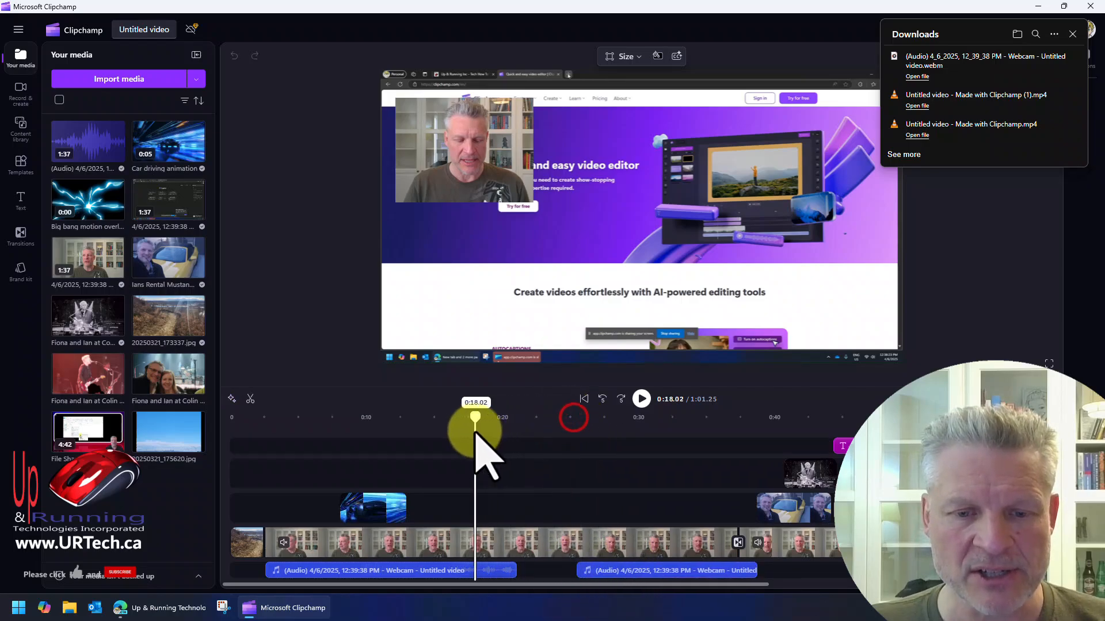
pyautogui.moveTo(474, 434); pyautogui.dragTo(500, 433)
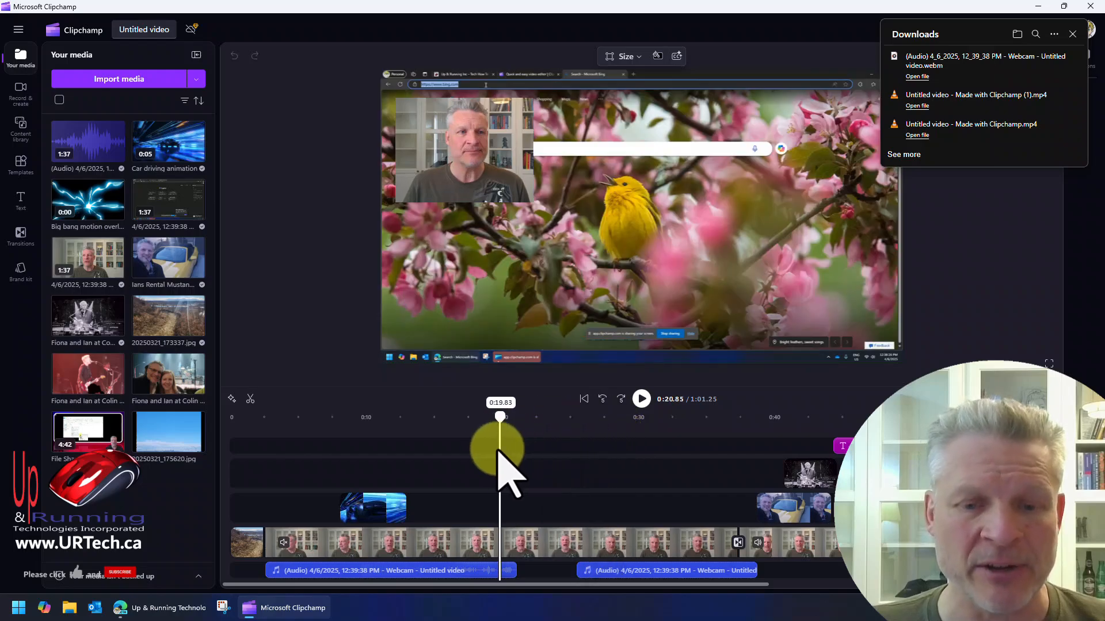